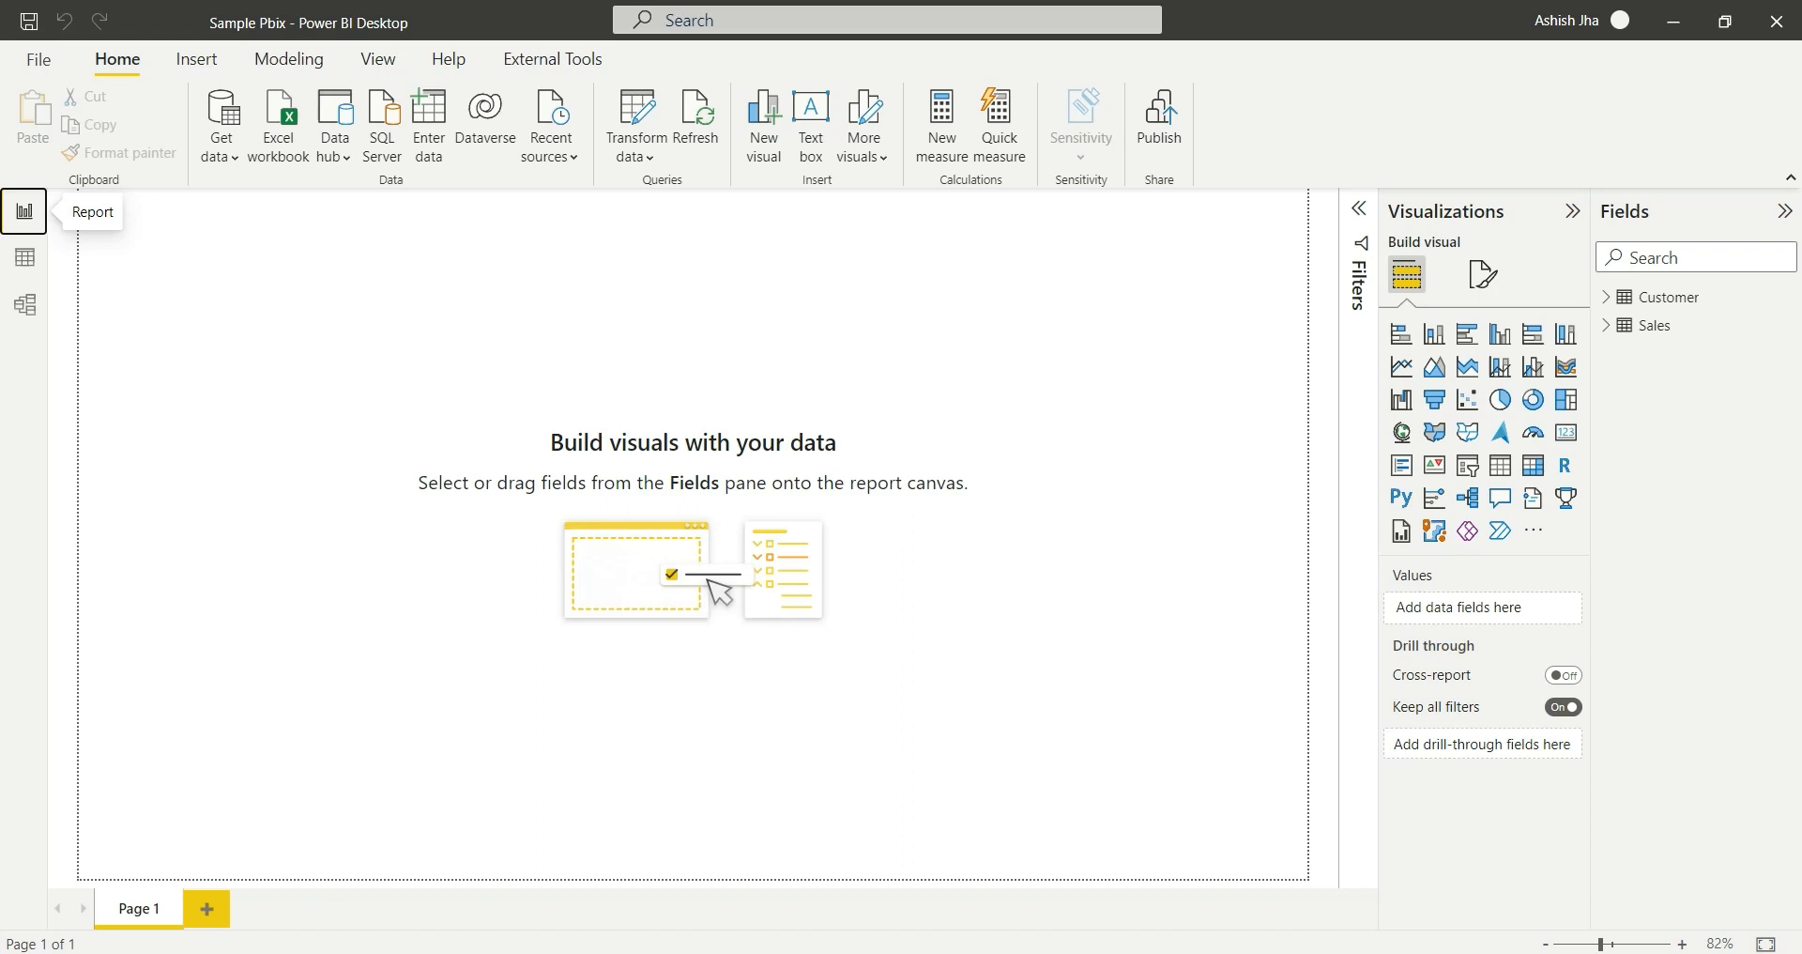
mouse_move(23, 257)
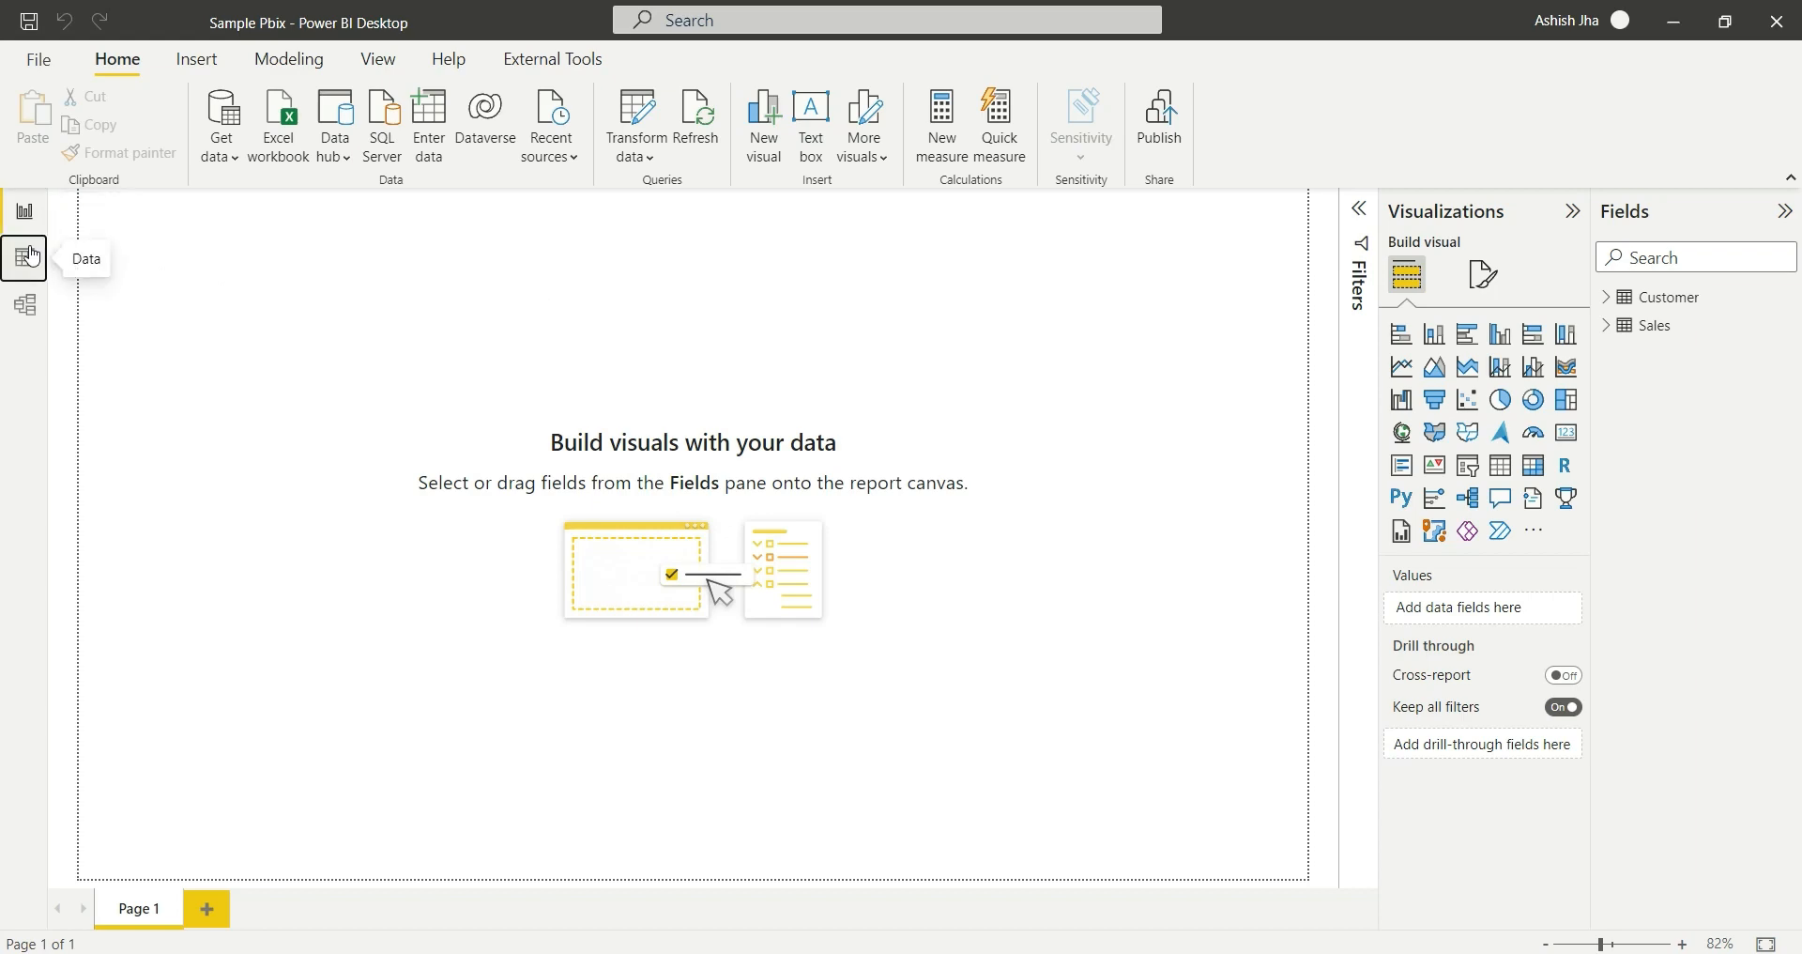
Check the Sales table rows in the data view, then launch Power Query with Transform data
click(26, 257)
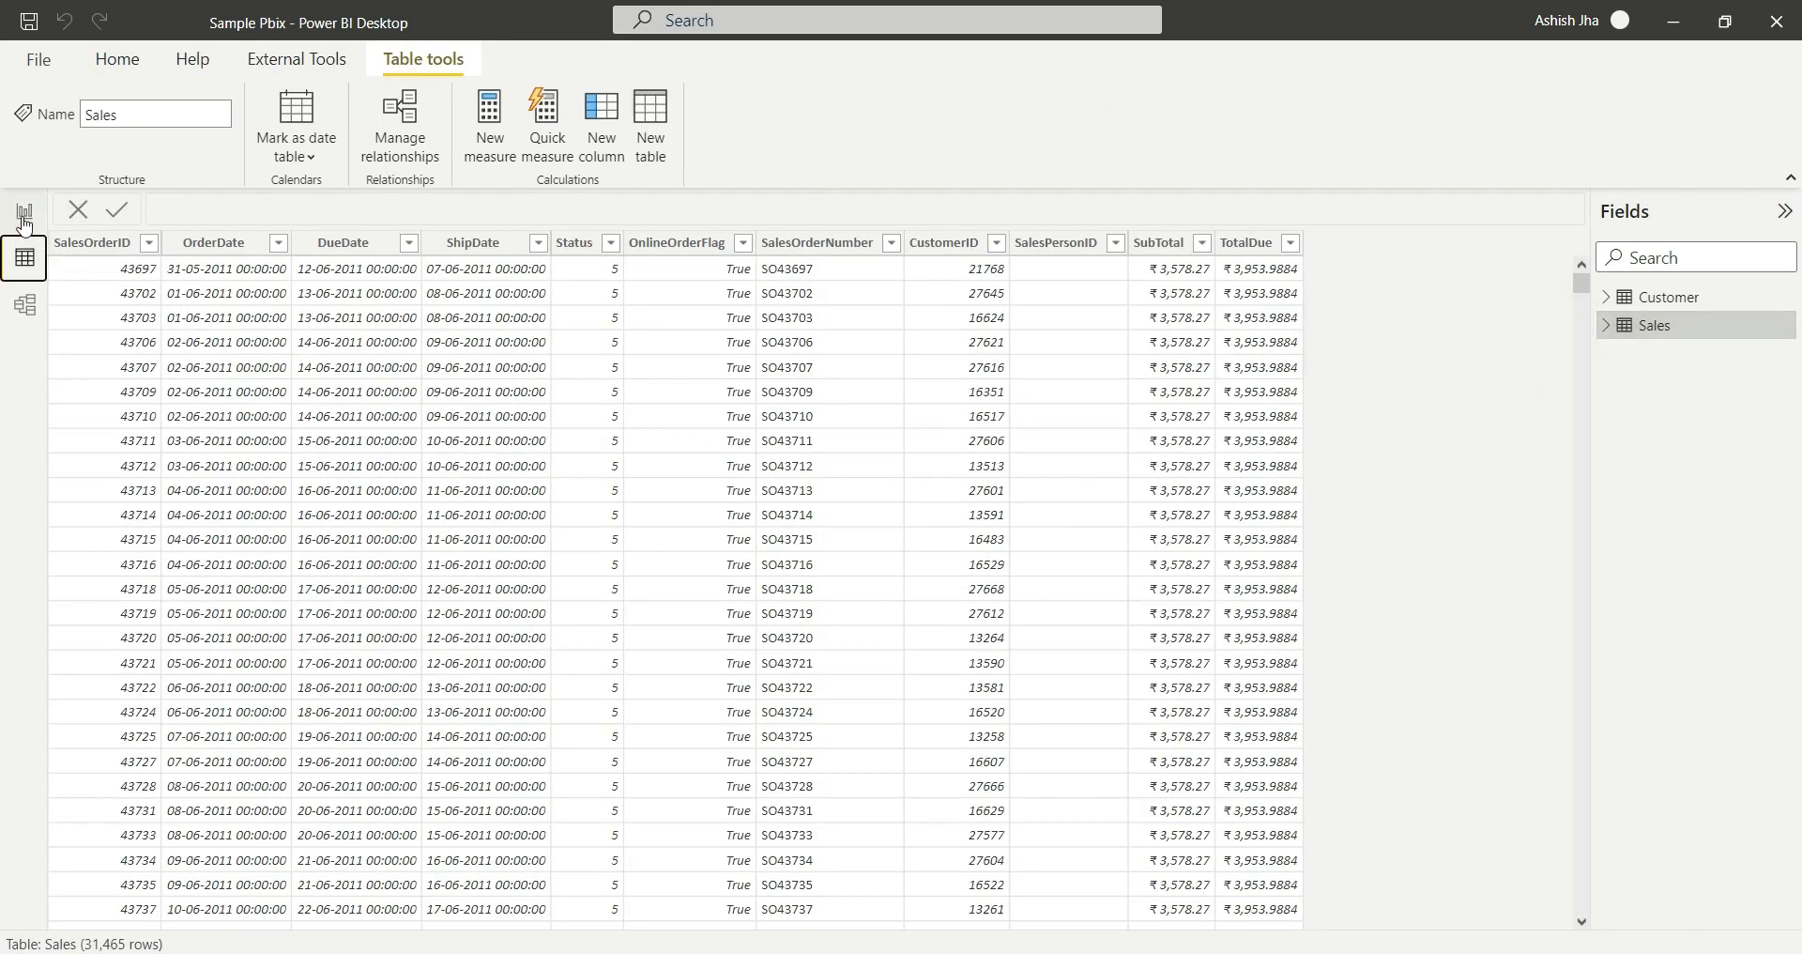
click(26, 229)
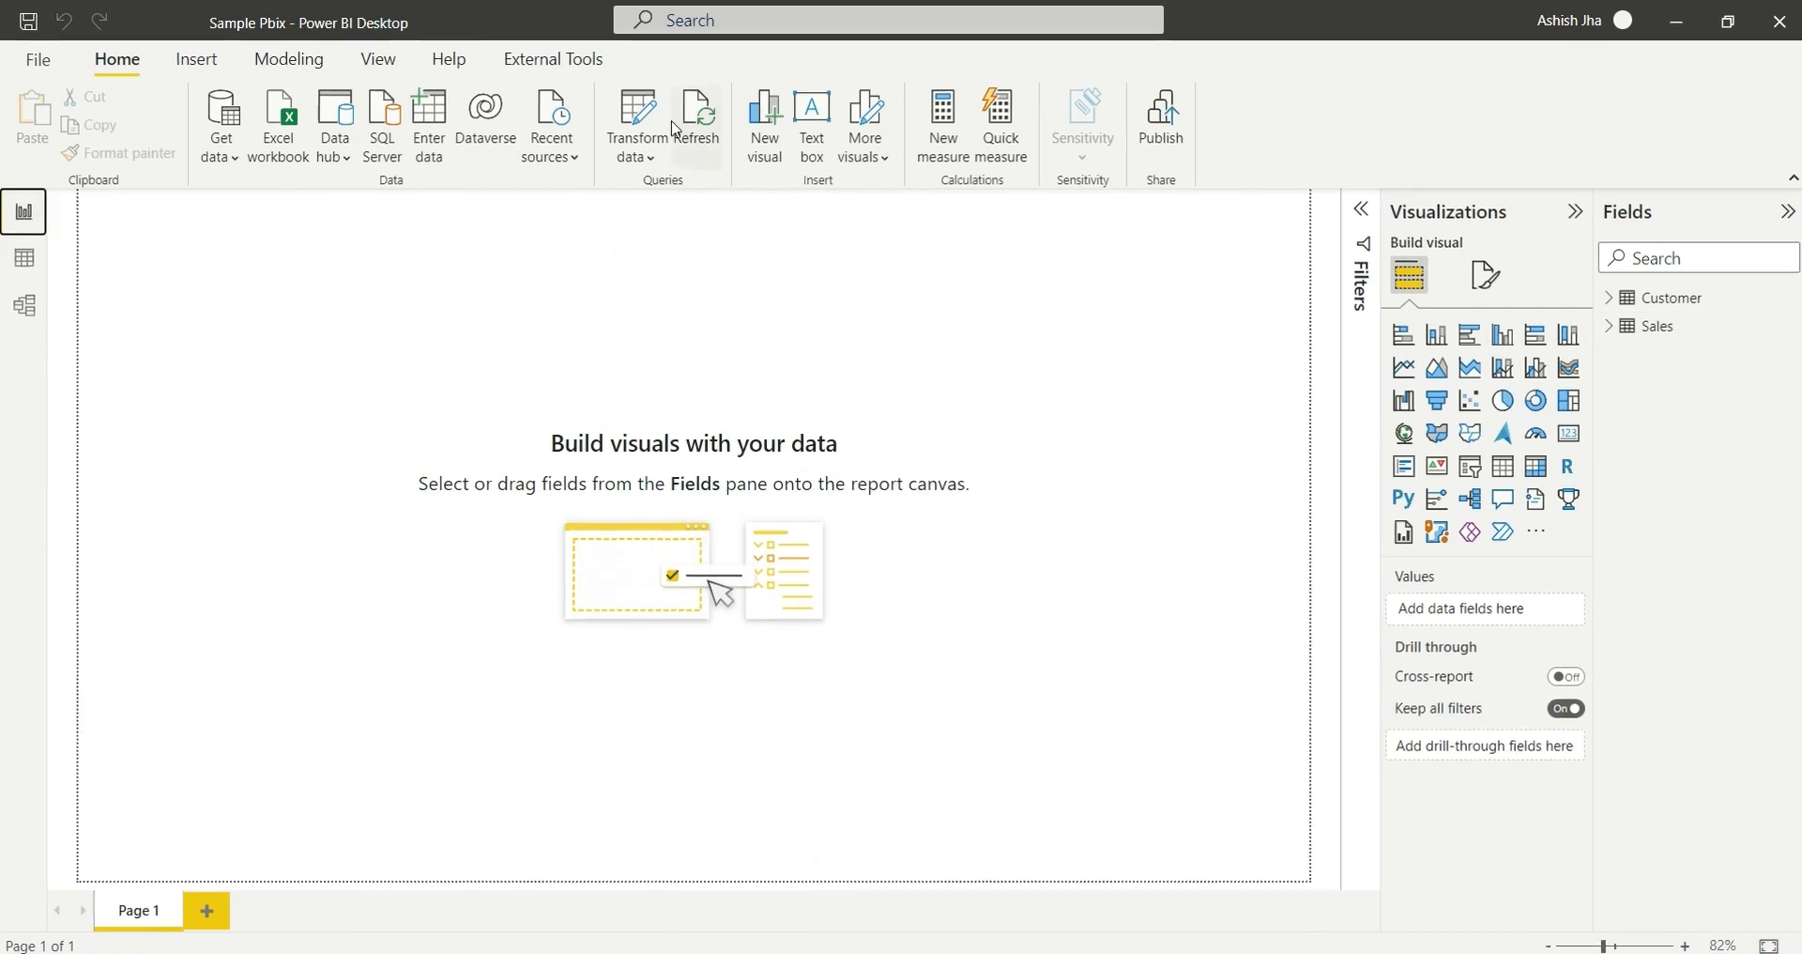
click(633, 113)
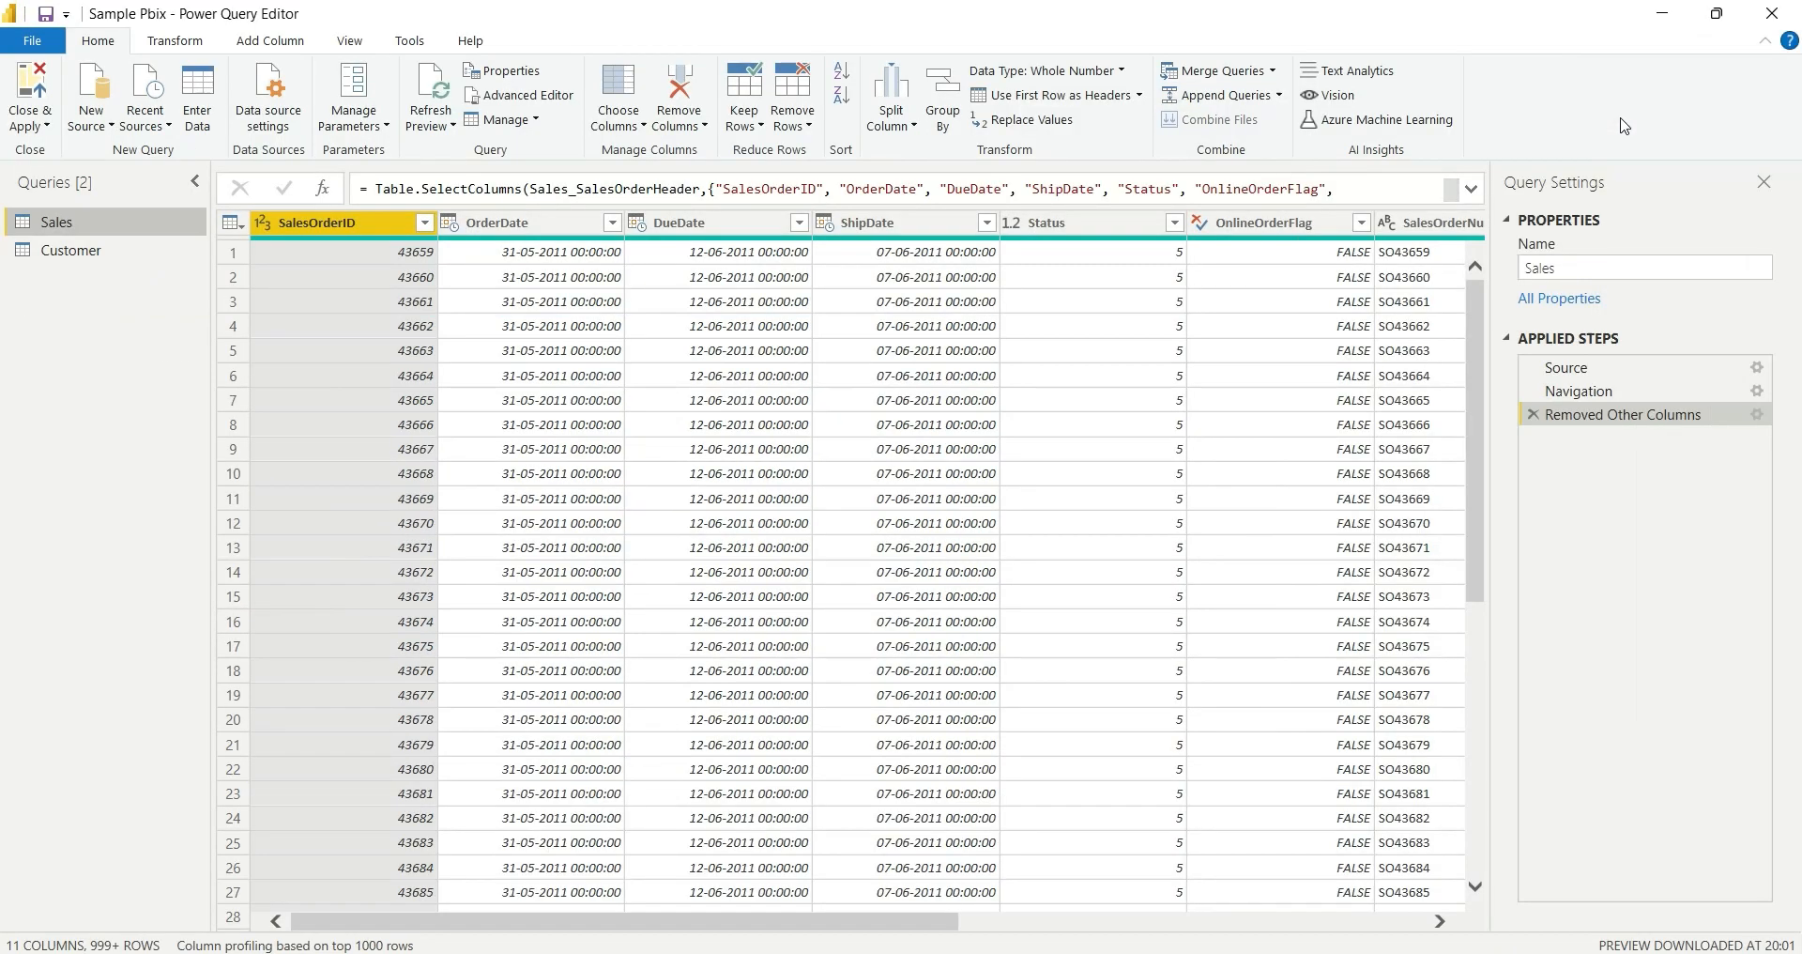
mouse_move(98, 225)
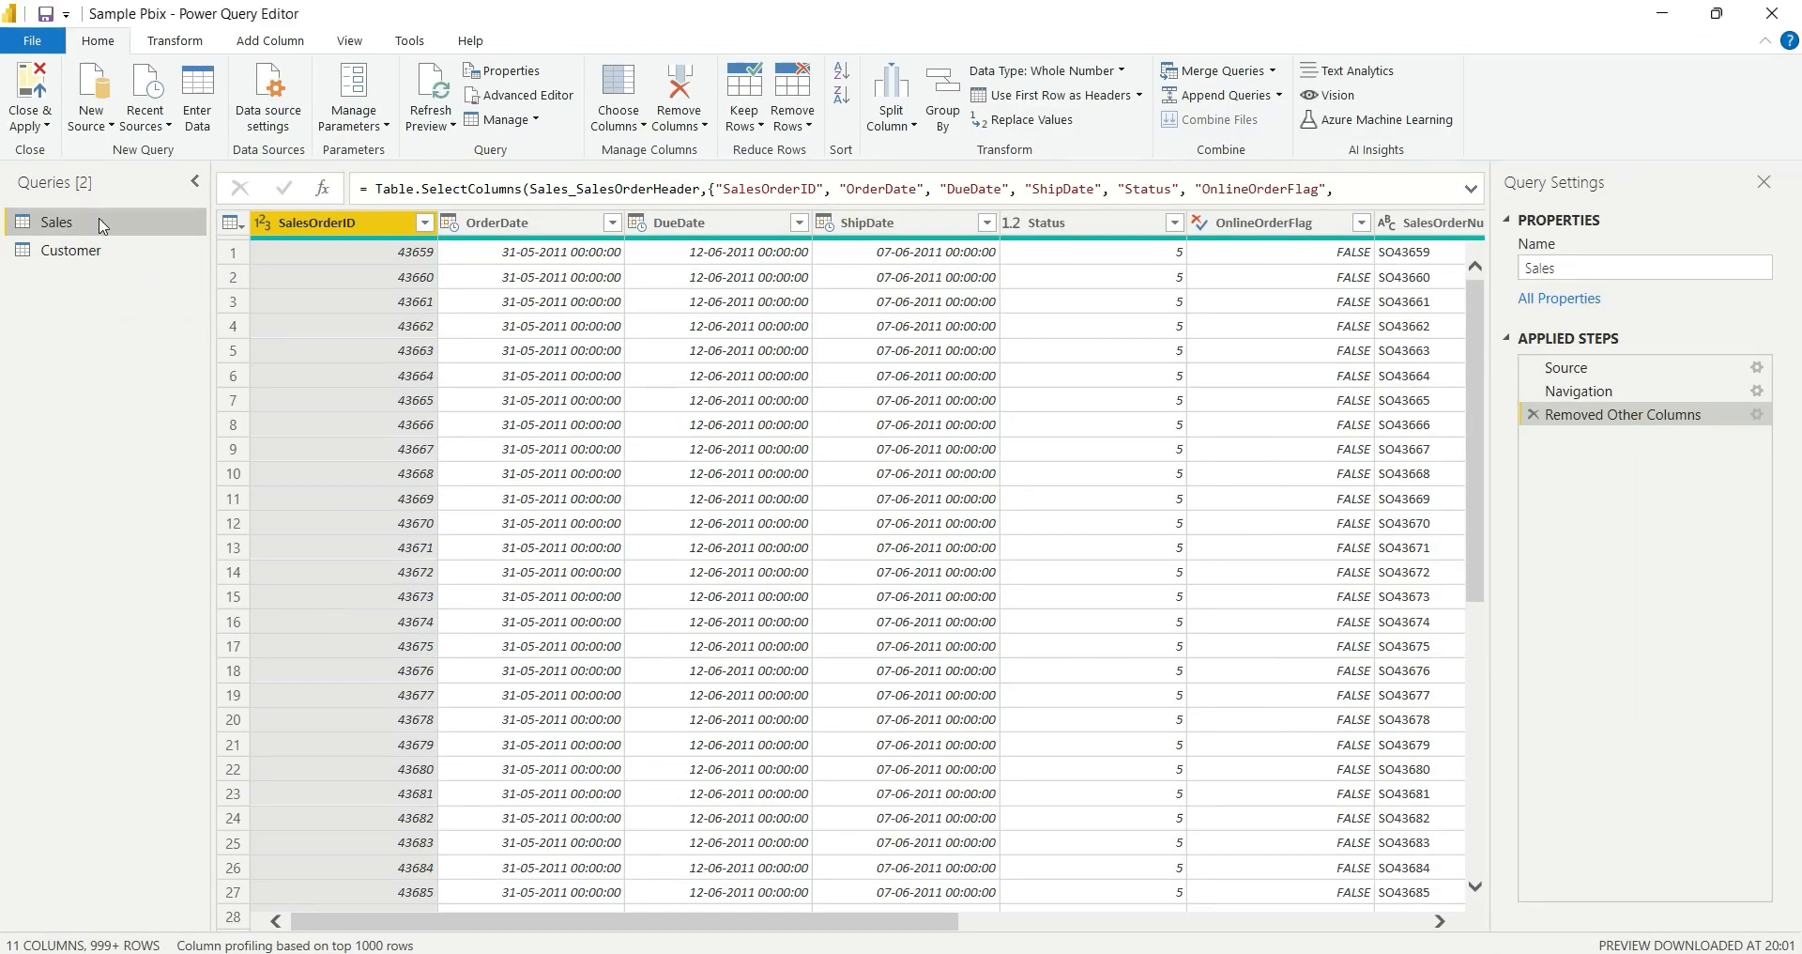
mouse_move(58, 229)
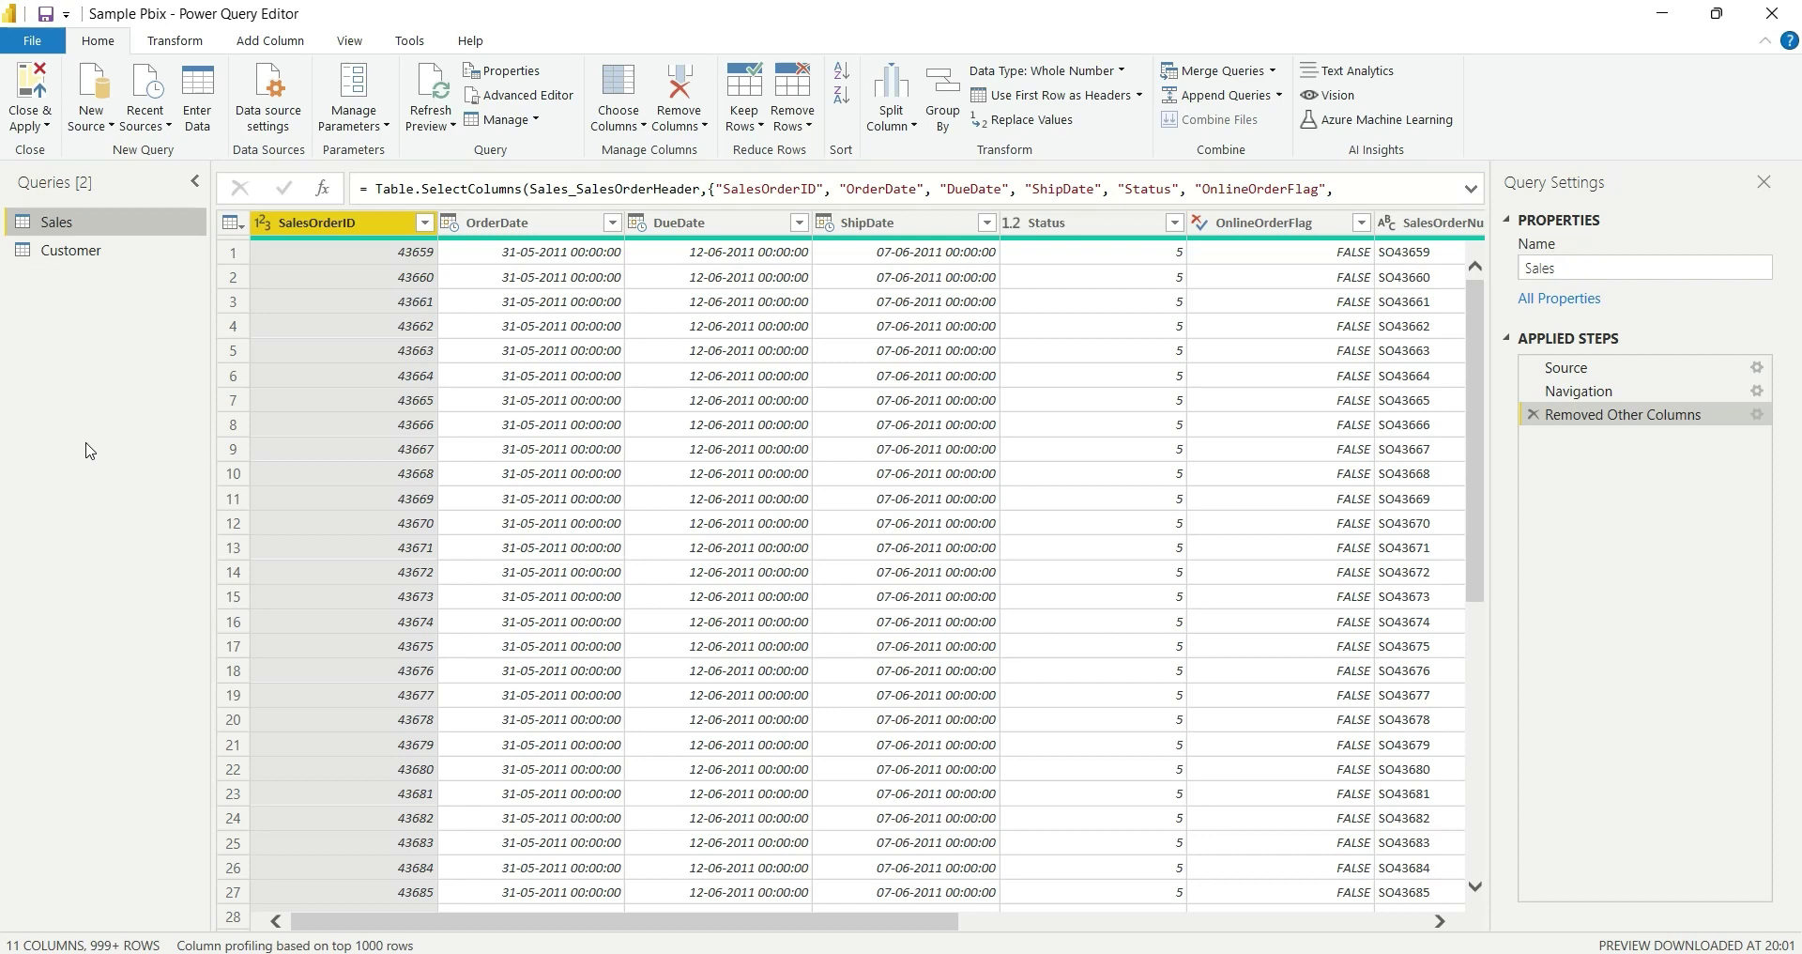
mouse_move(90, 377)
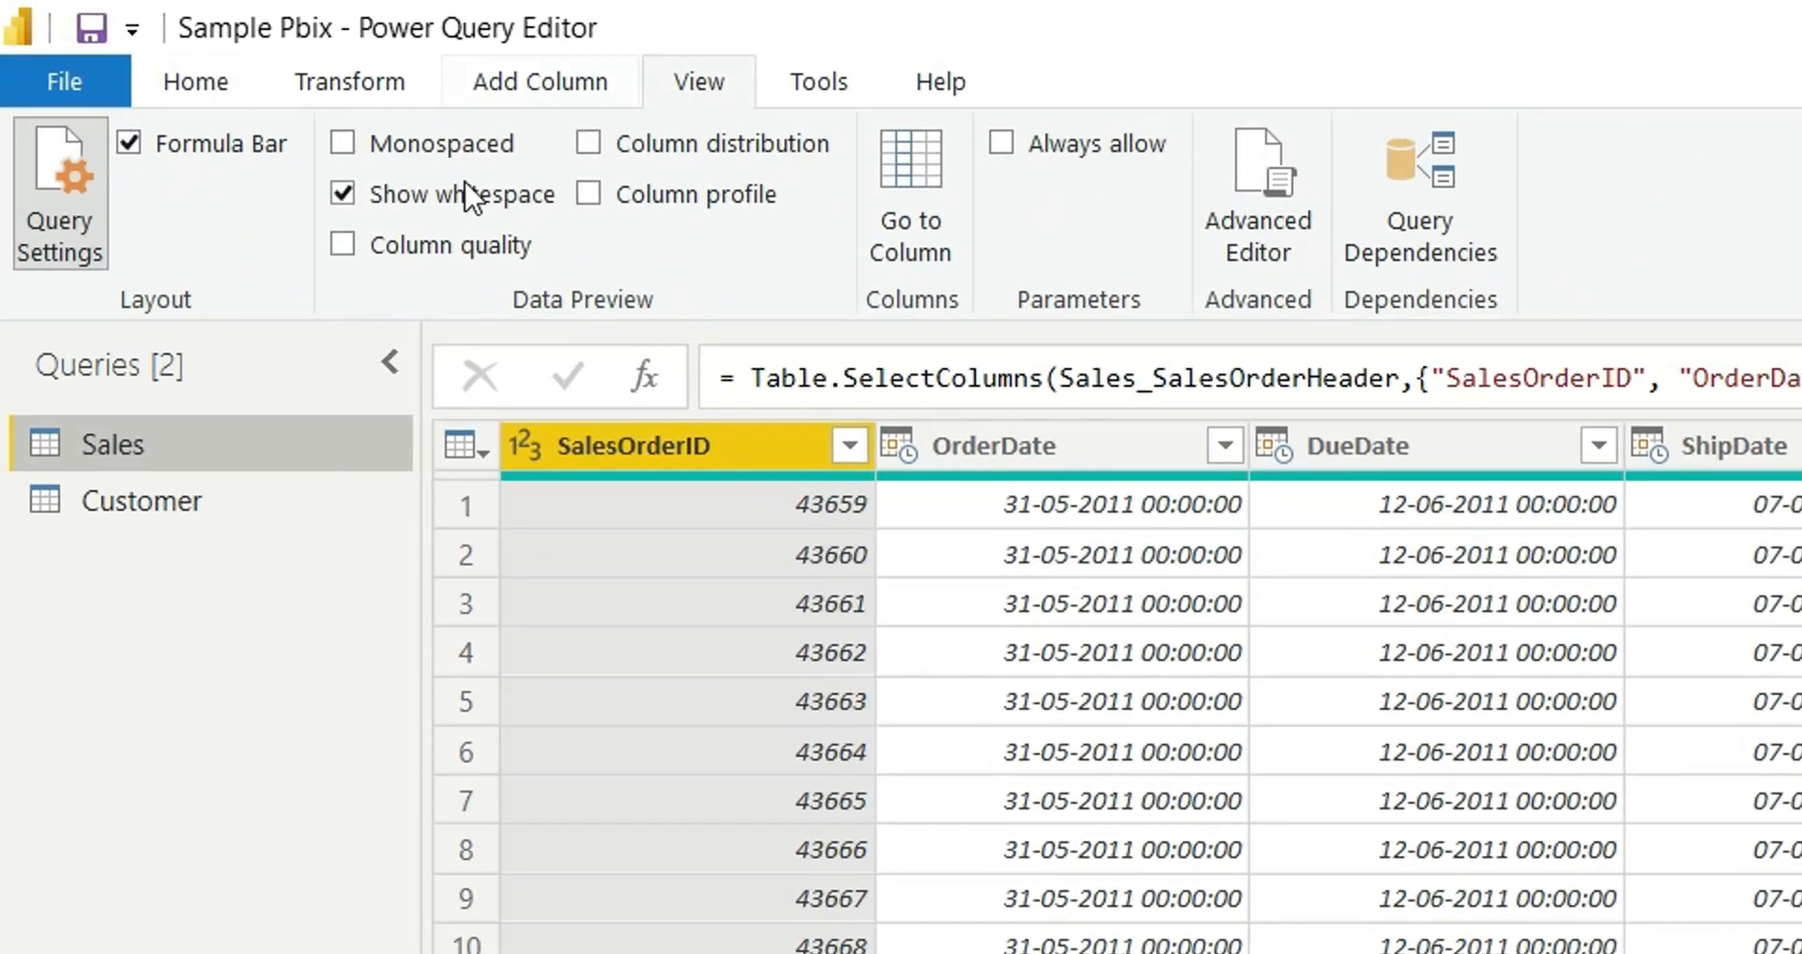
mouse_move(585, 194)
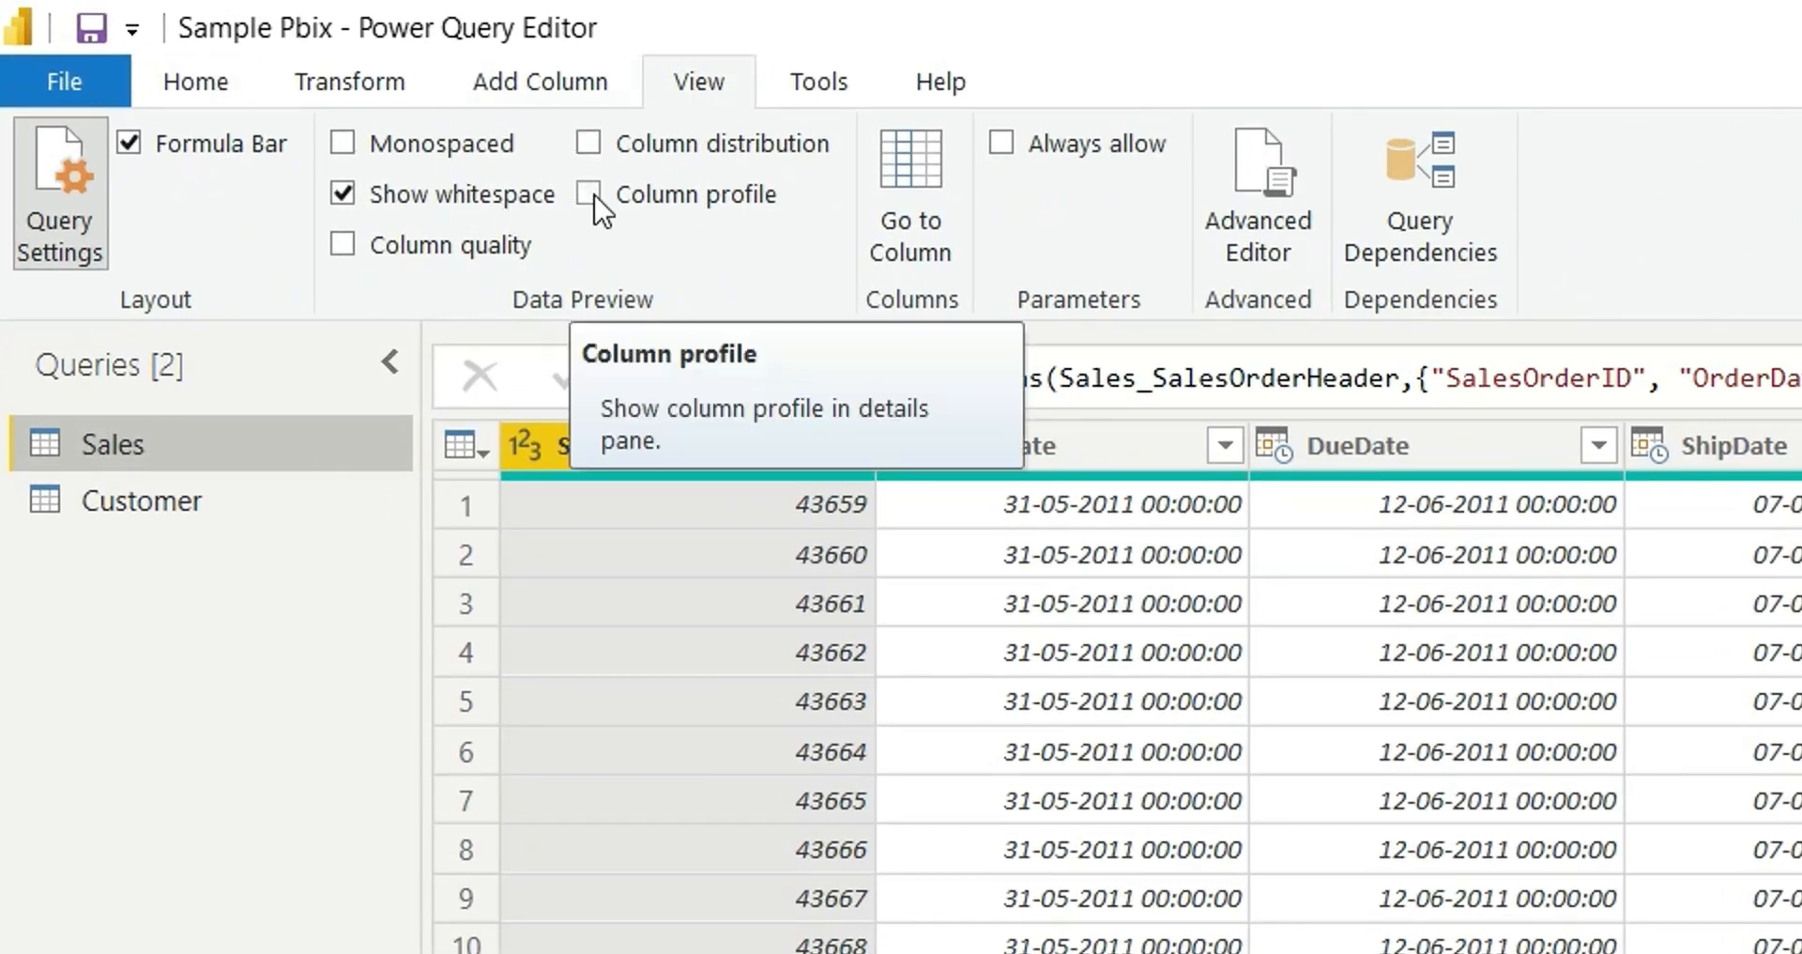
Turn on Column profile for SalesOrderID (Count 1000) and bring up the profiling row-basis choice
click(585, 194)
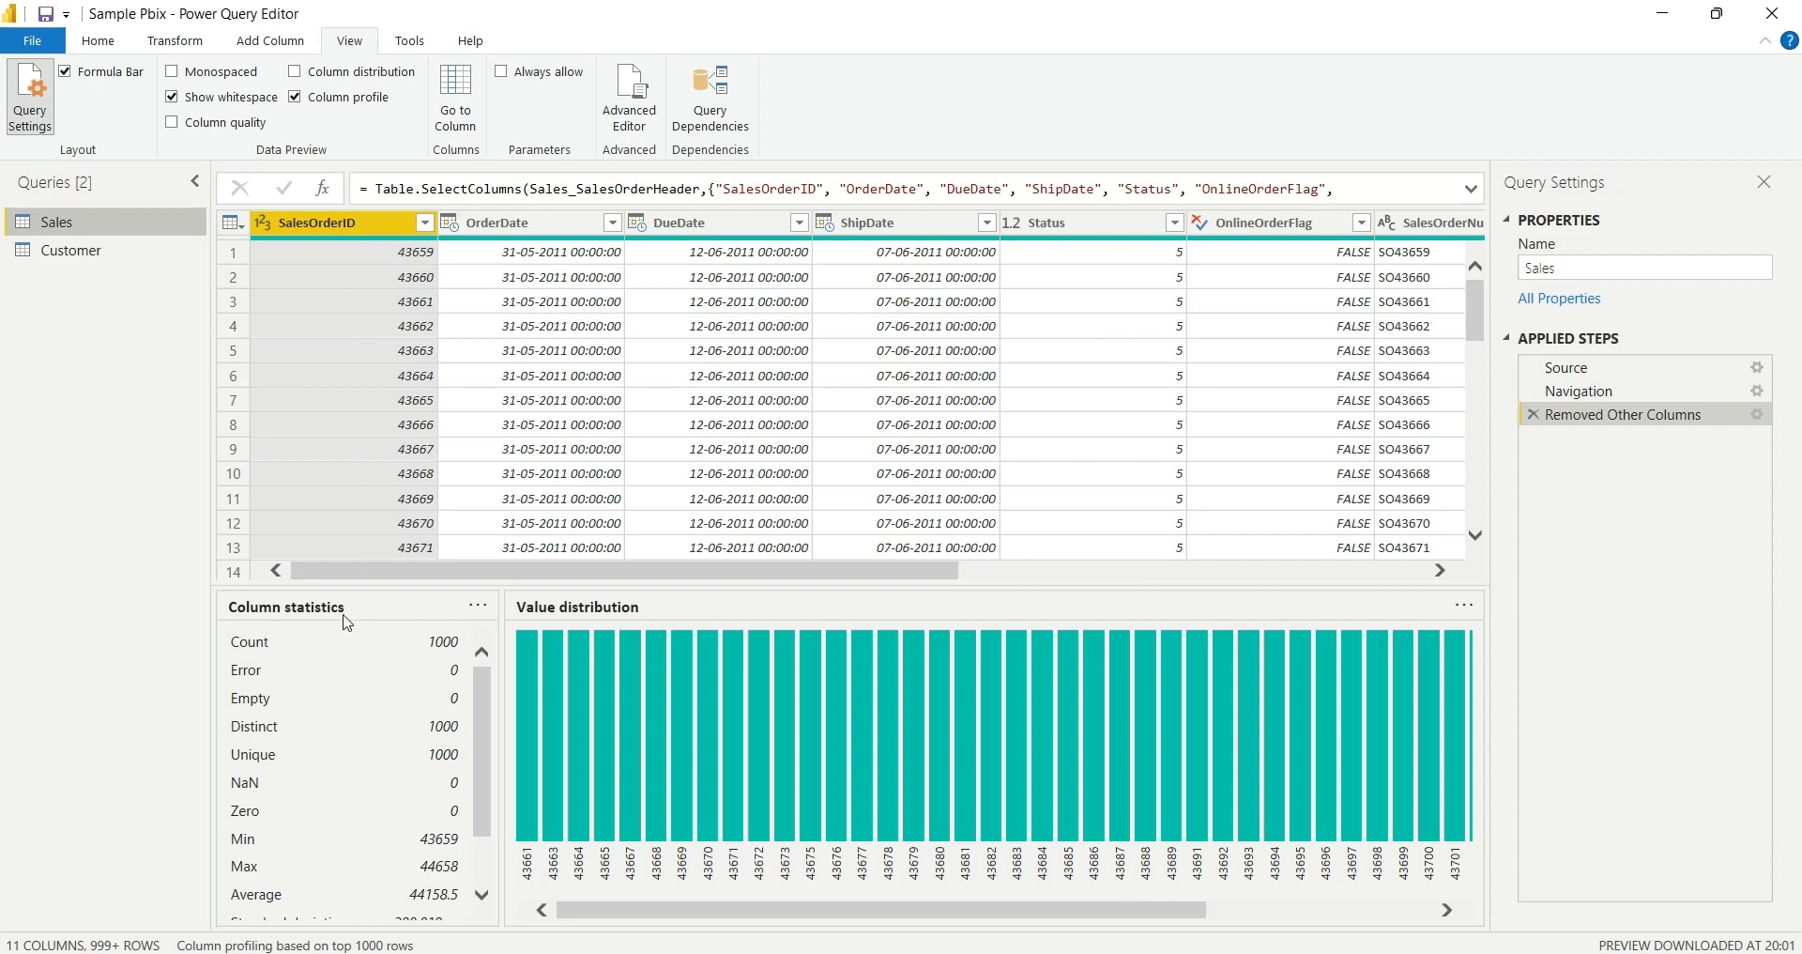
mouse_move(323, 655)
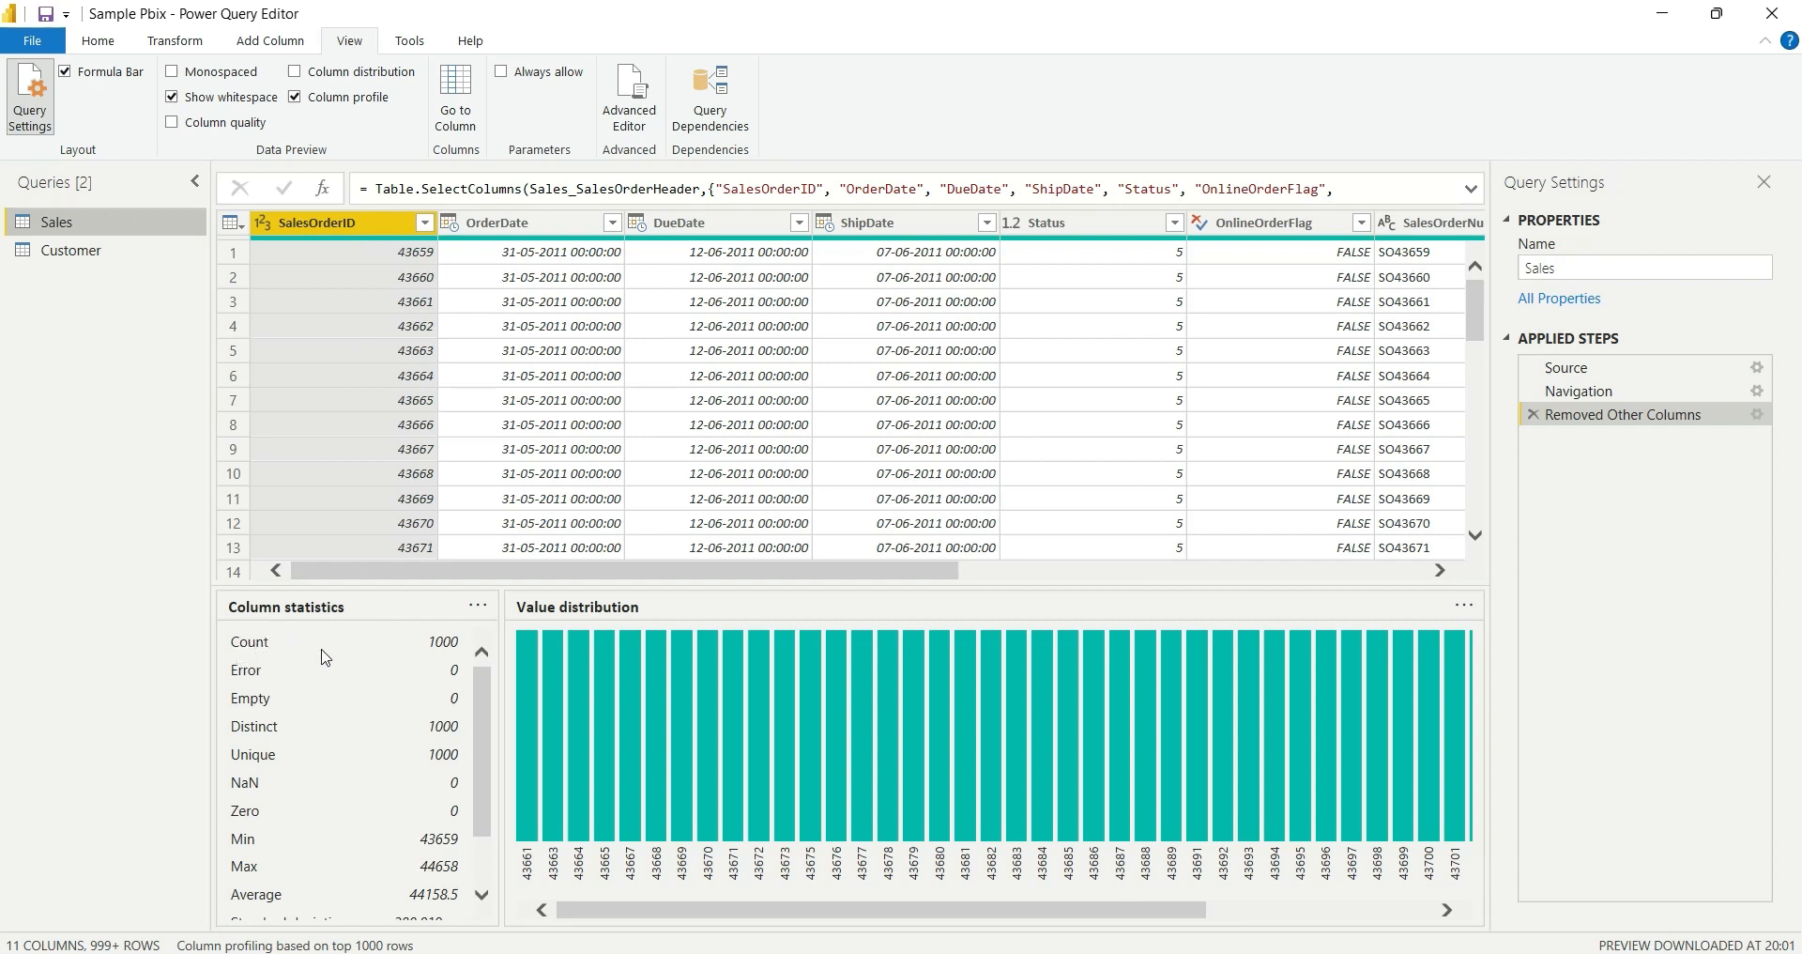
mouse_move(451, 660)
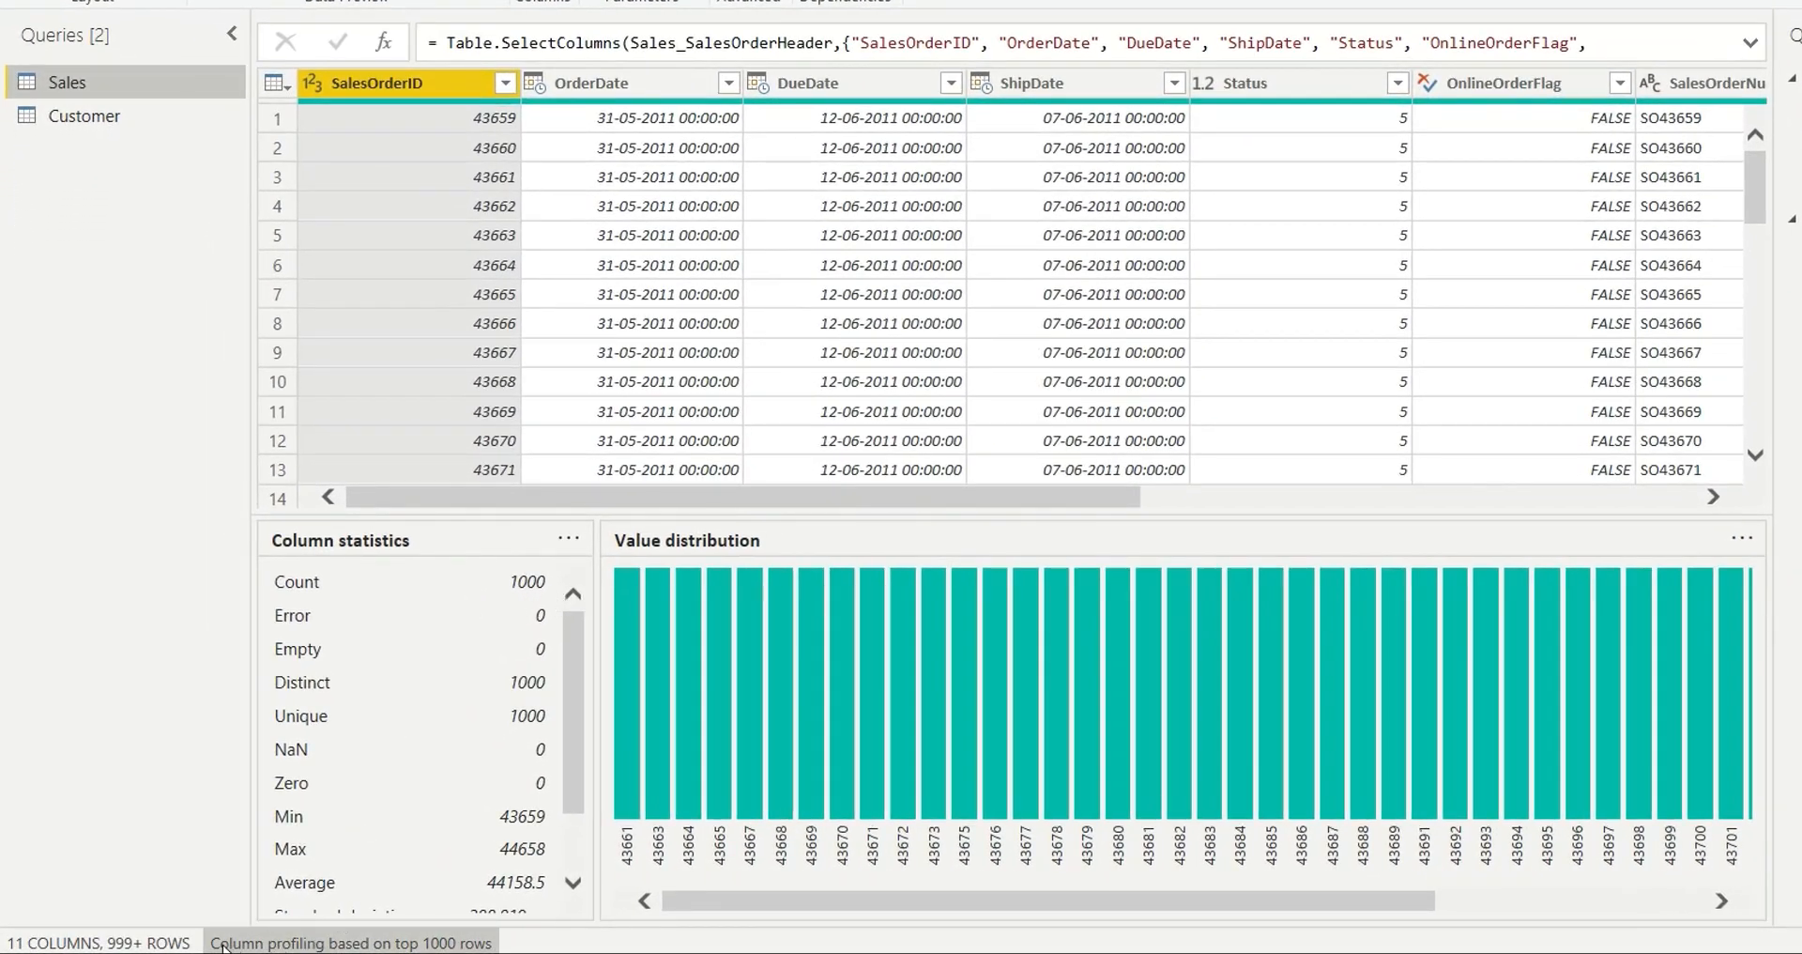
mouse_move(358, 939)
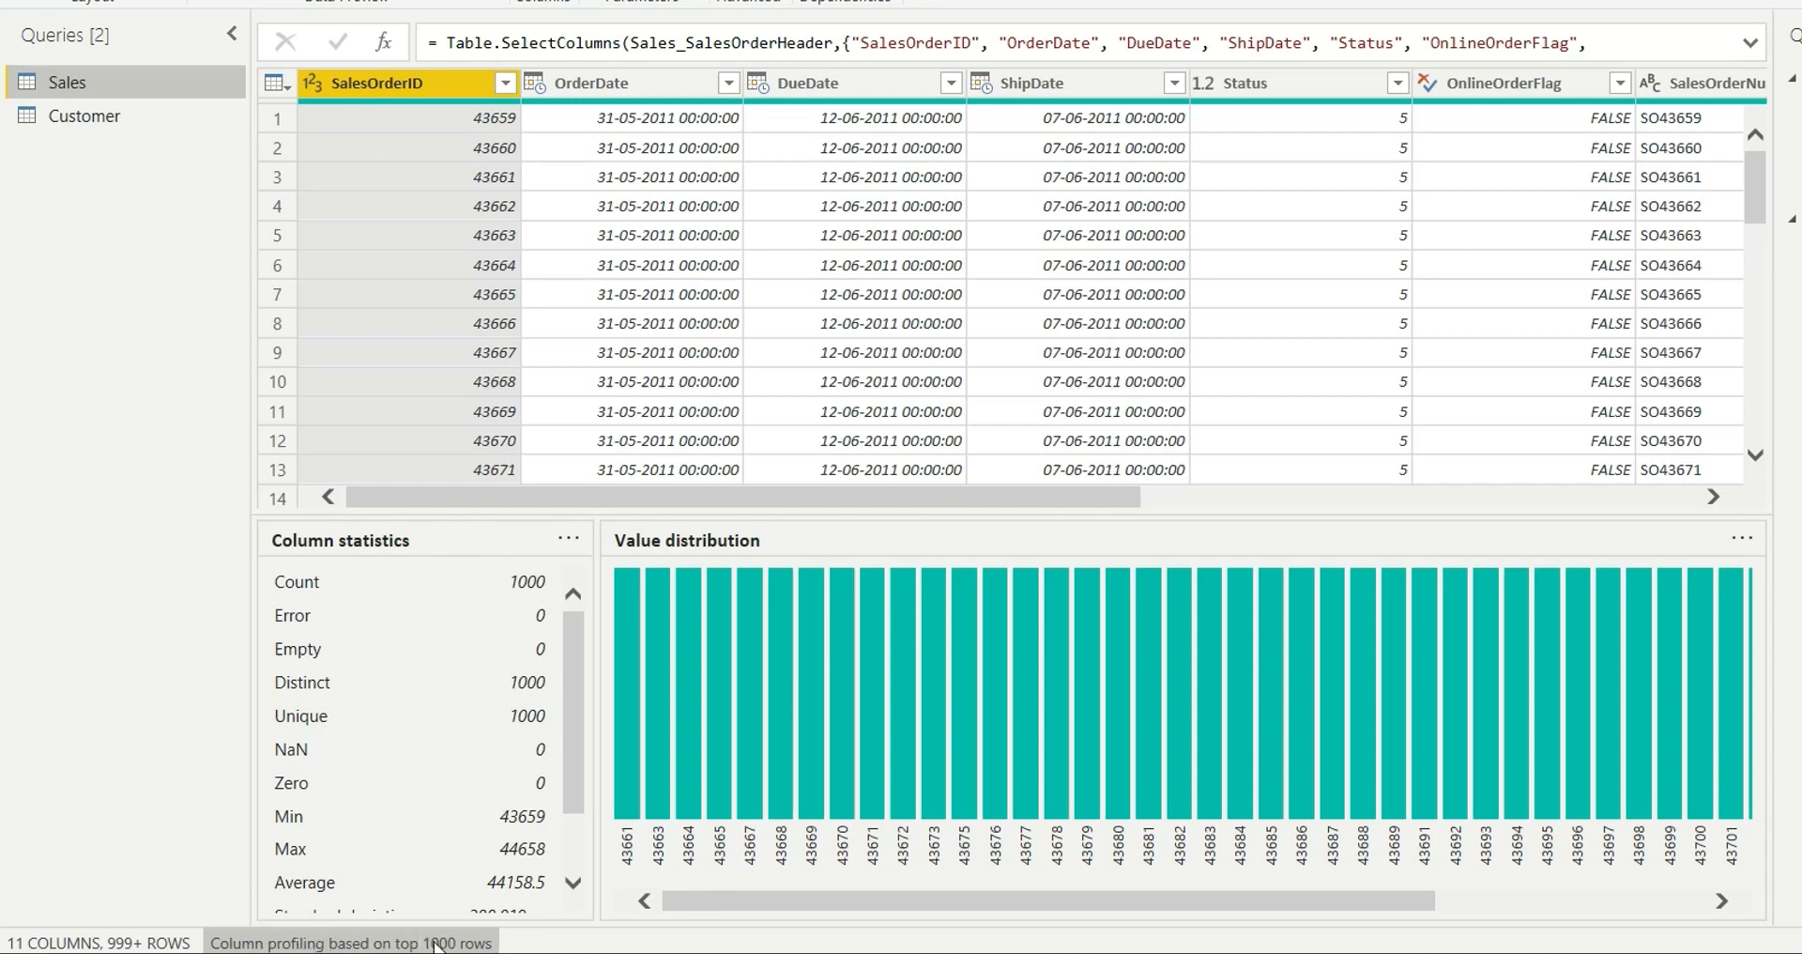
click(349, 942)
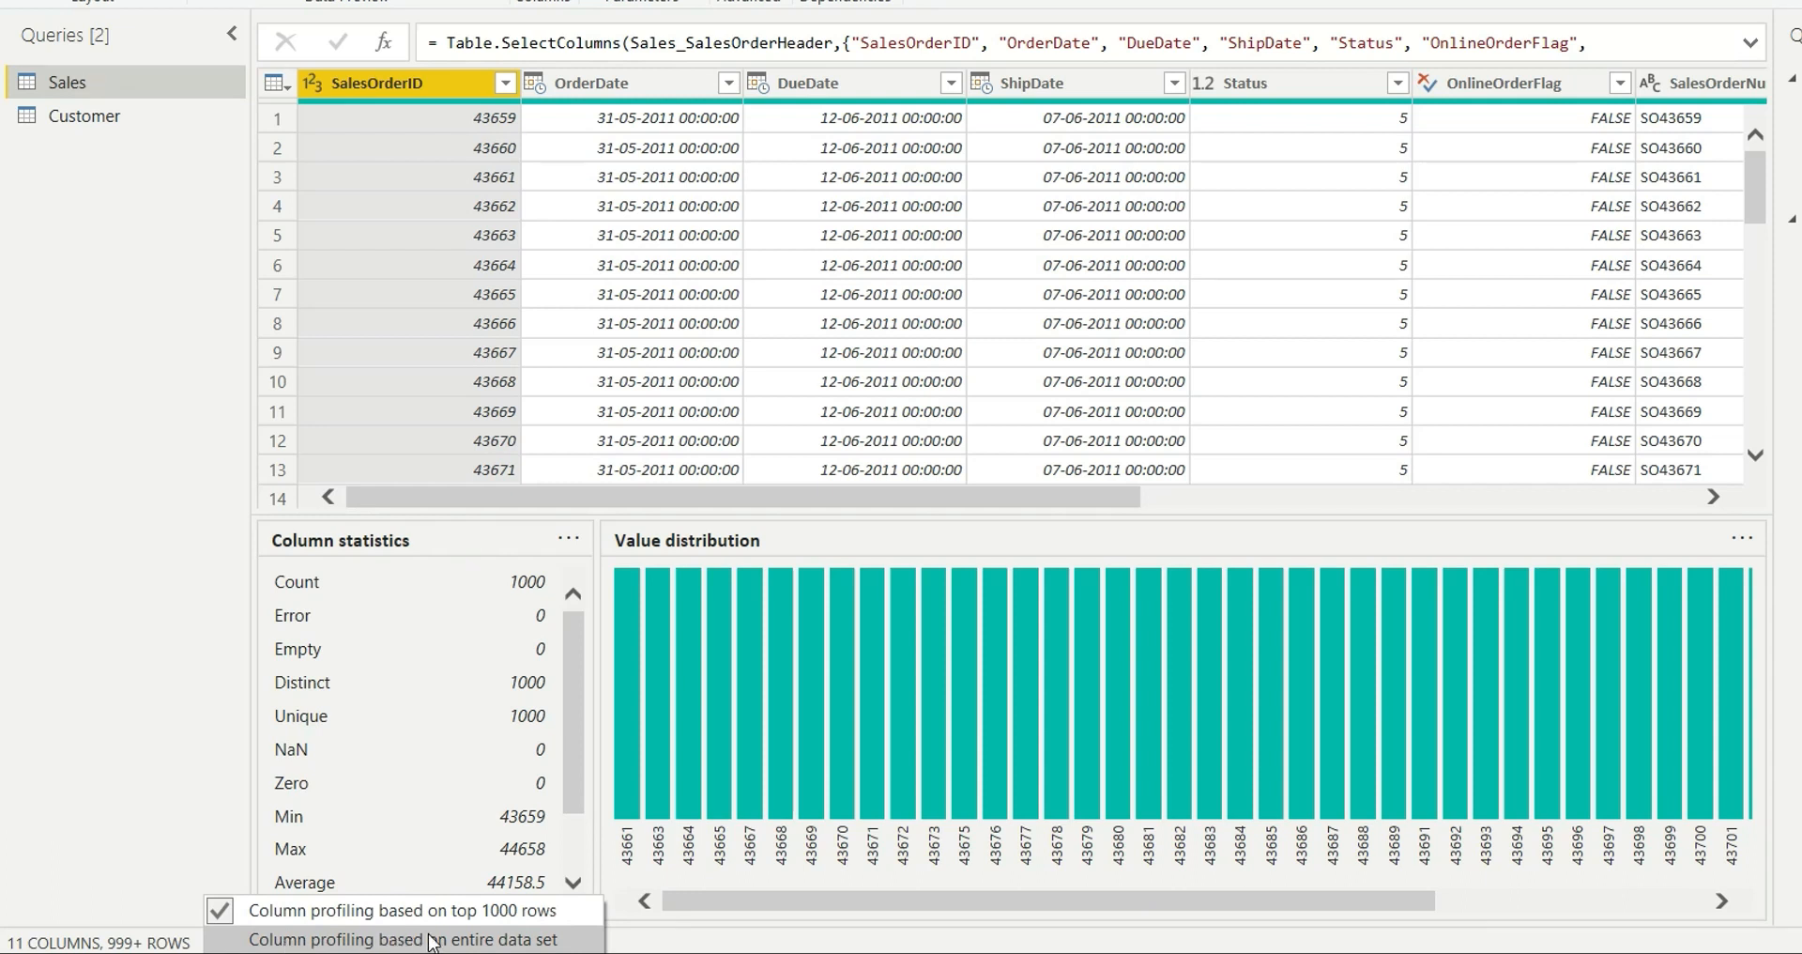
Profile columns over the entire data set so SalesOrderID Count reads 31465
click(422, 938)
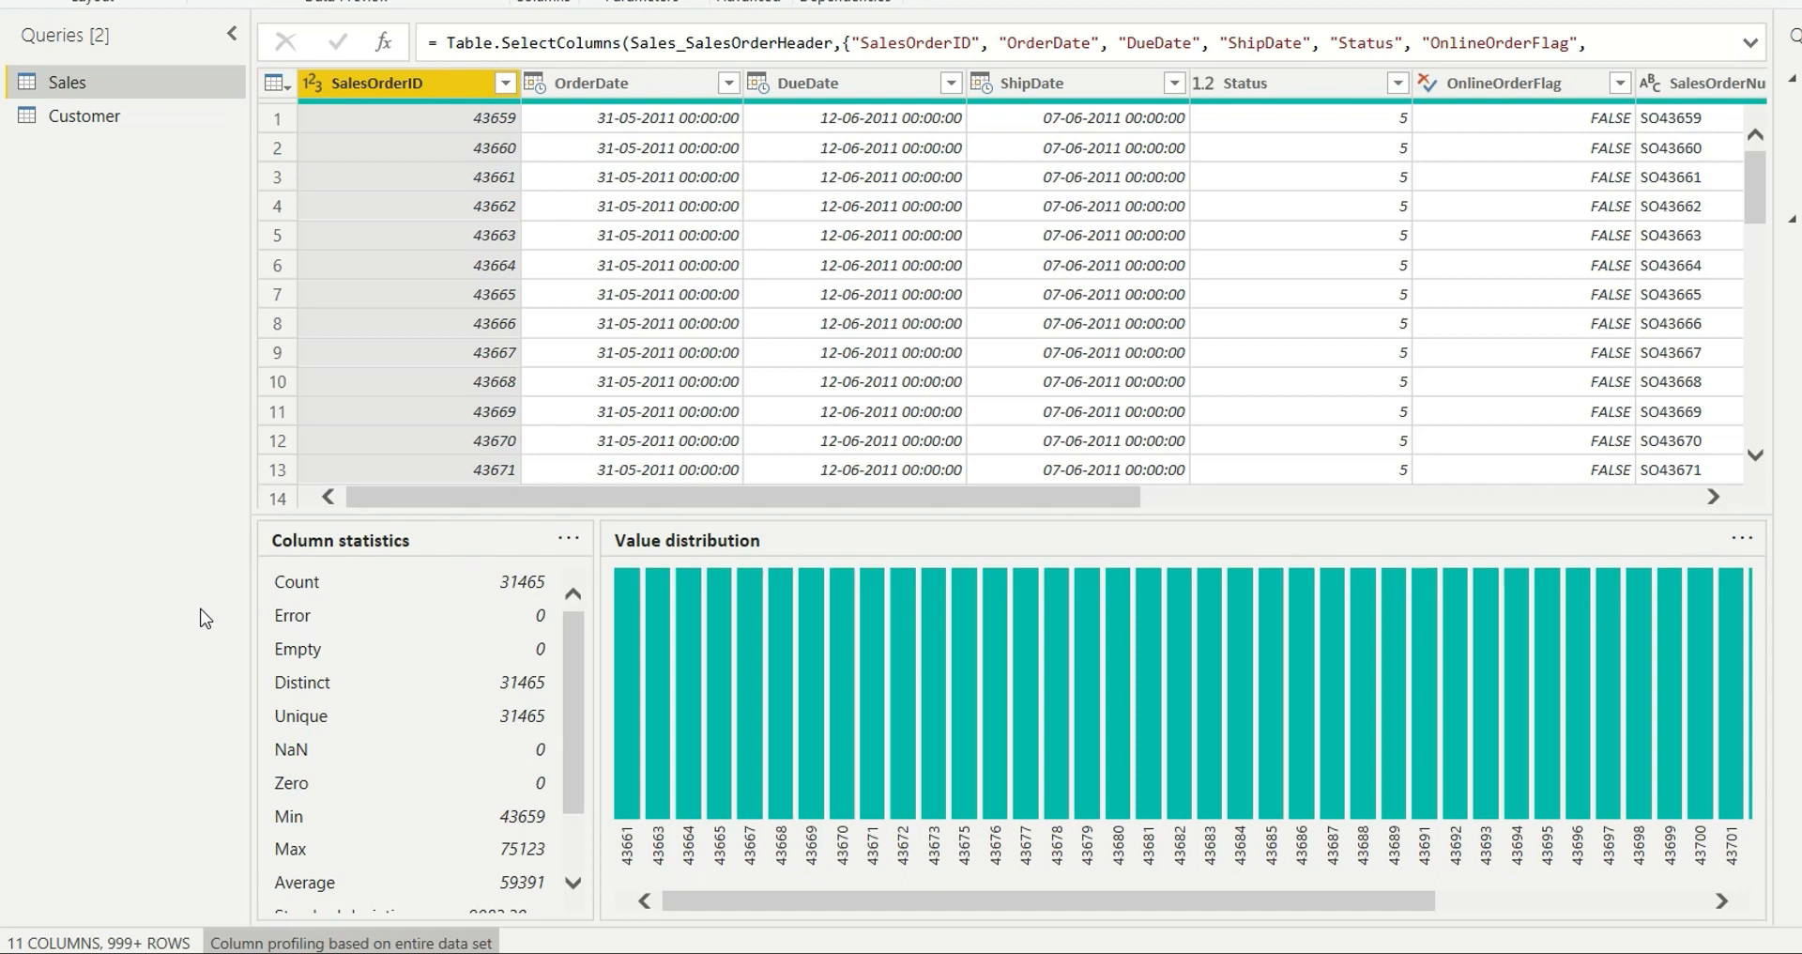
mouse_move(328, 605)
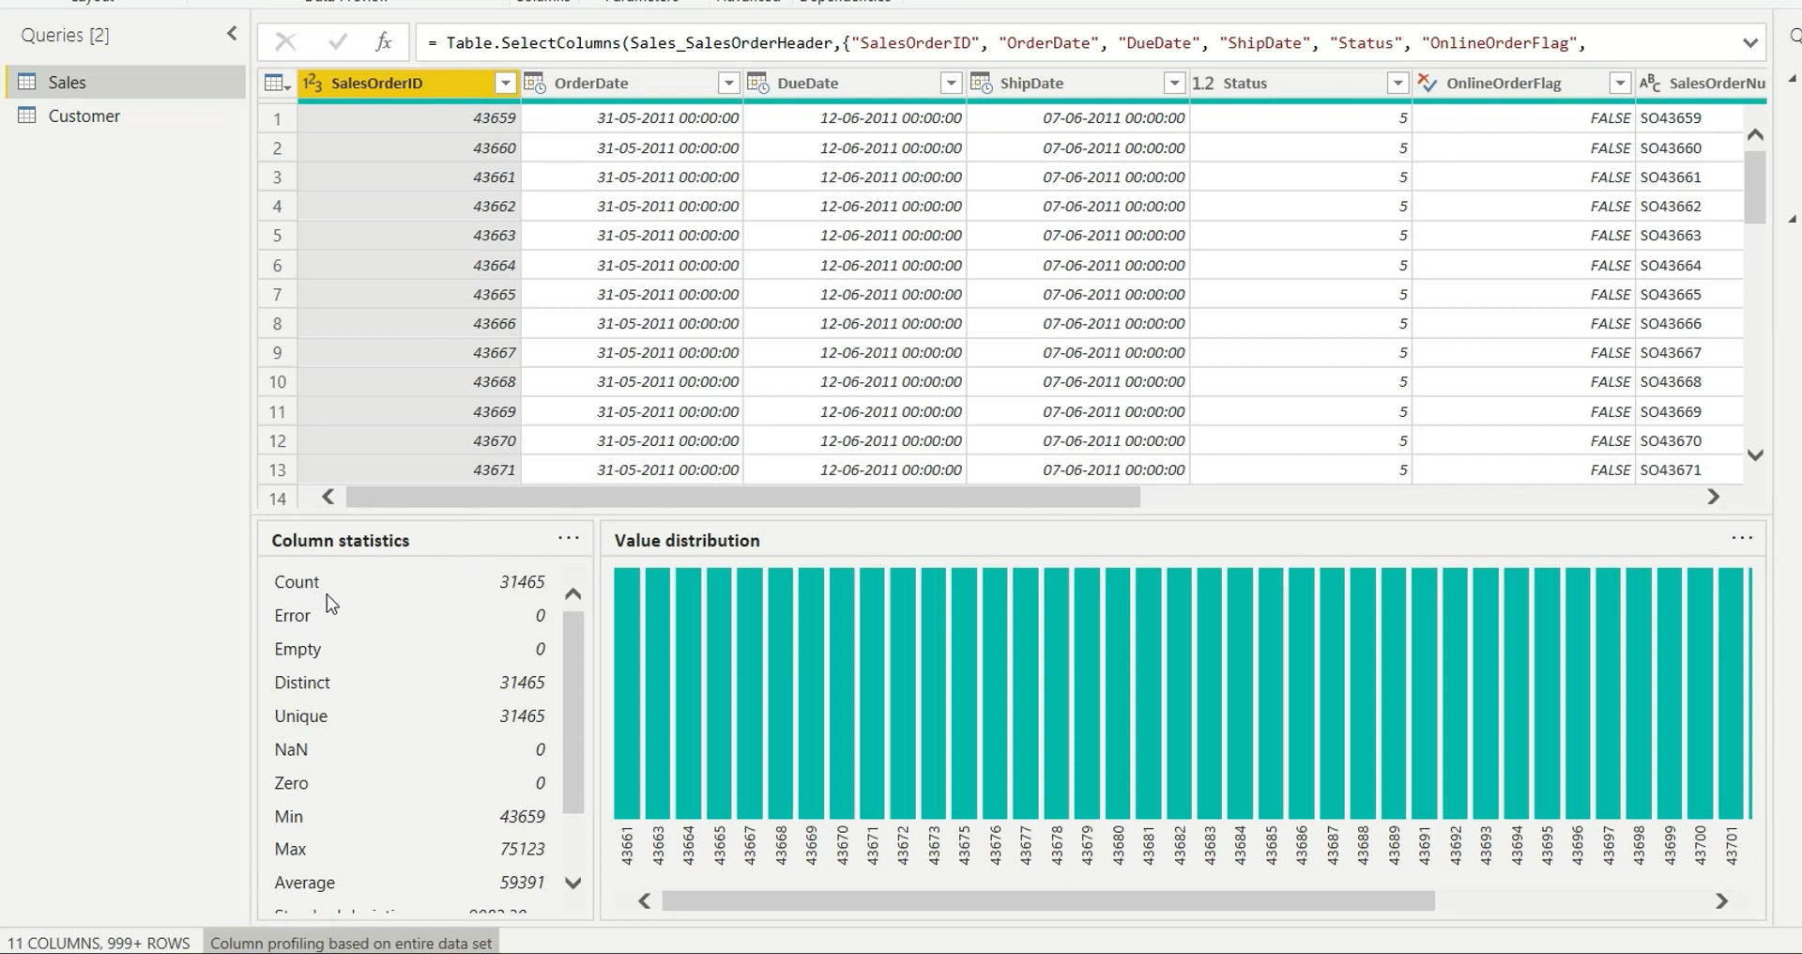
mouse_move(541, 608)
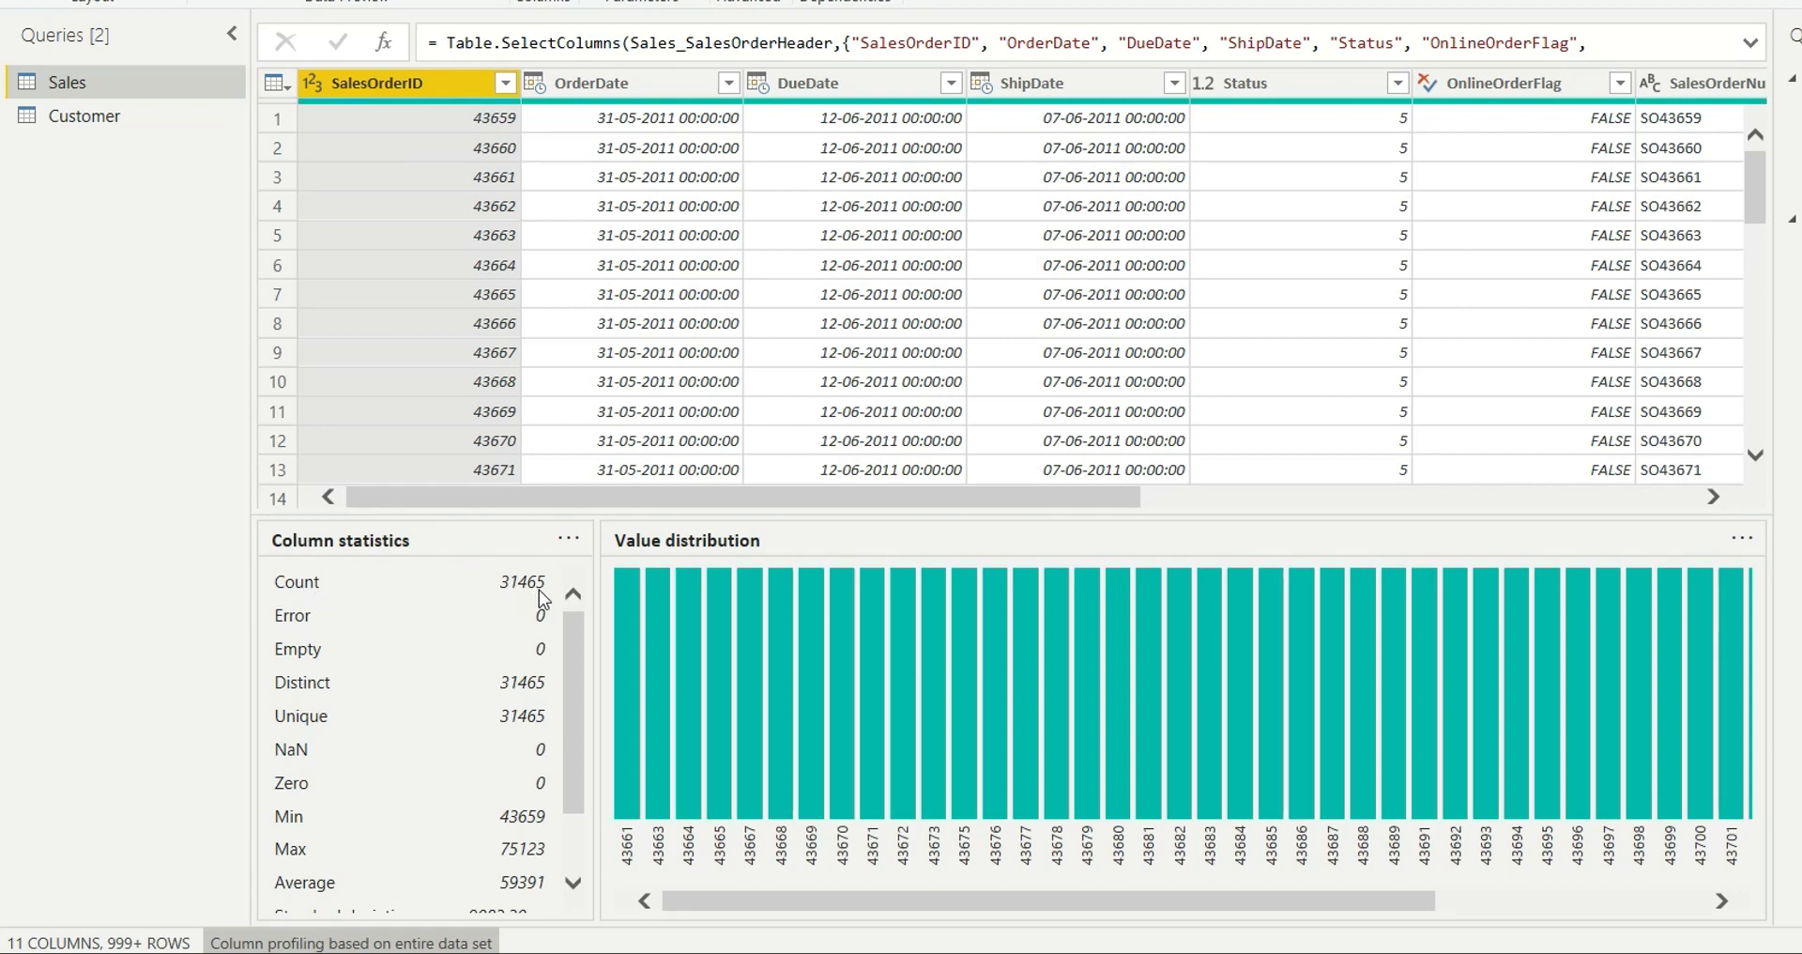
mouse_move(394, 610)
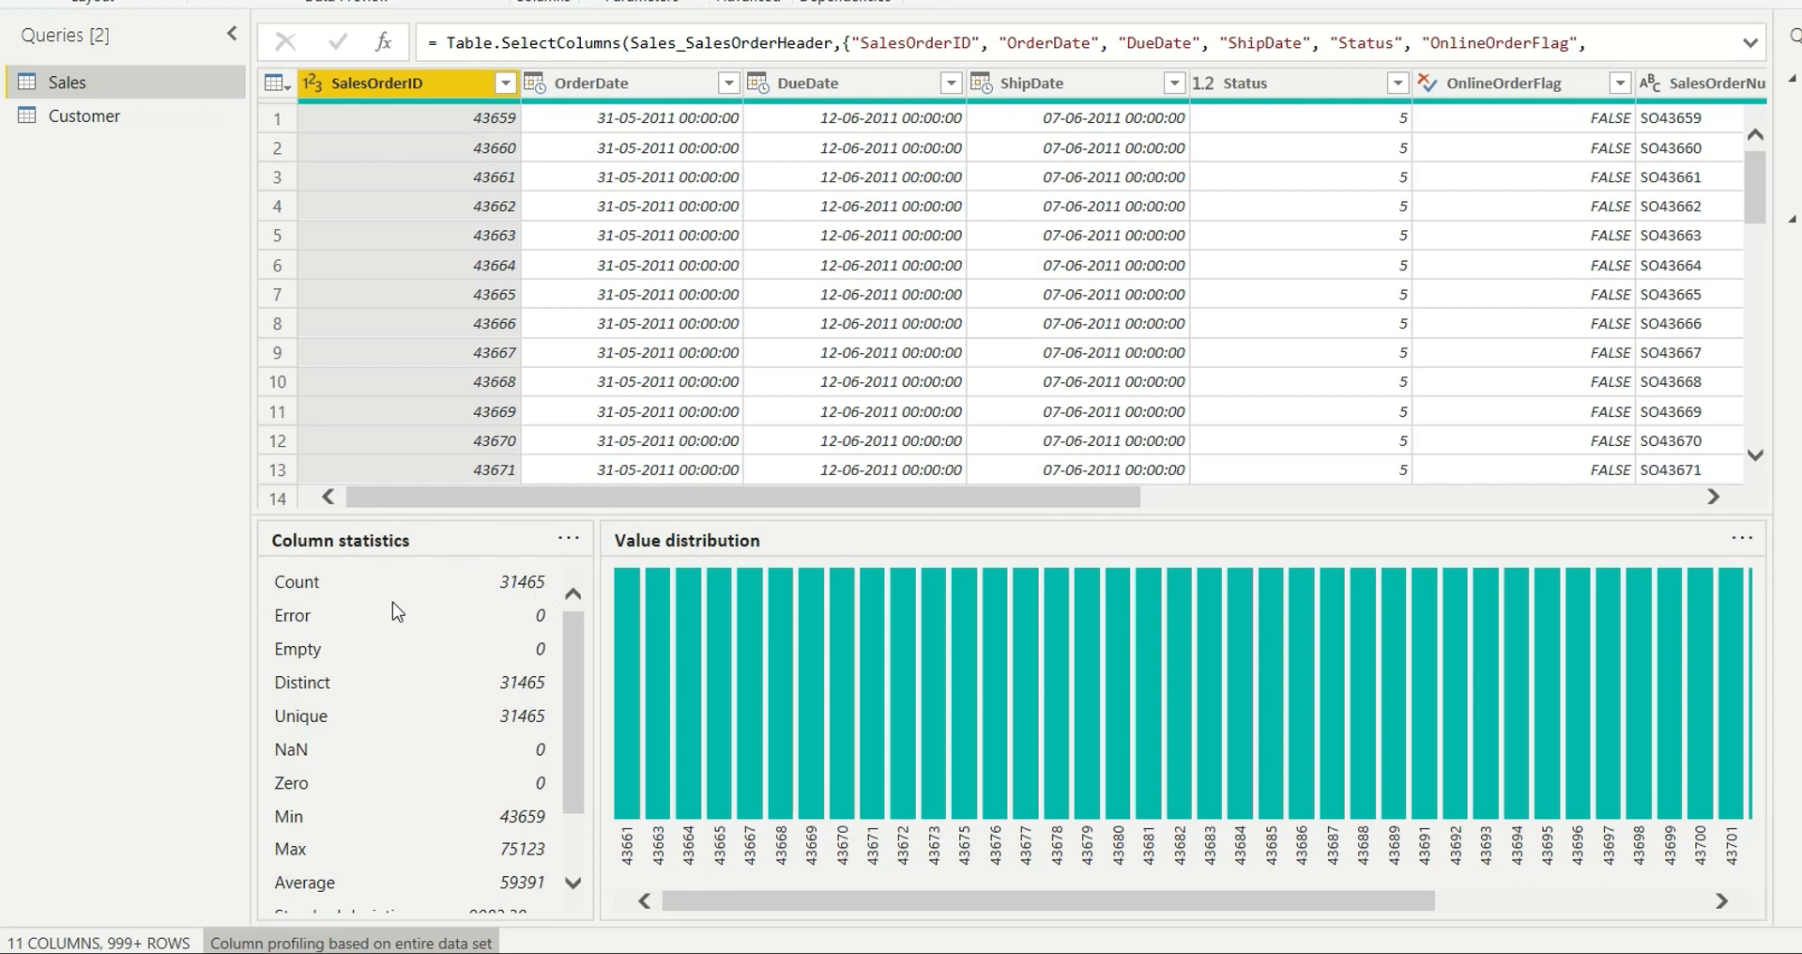
mouse_move(295, 602)
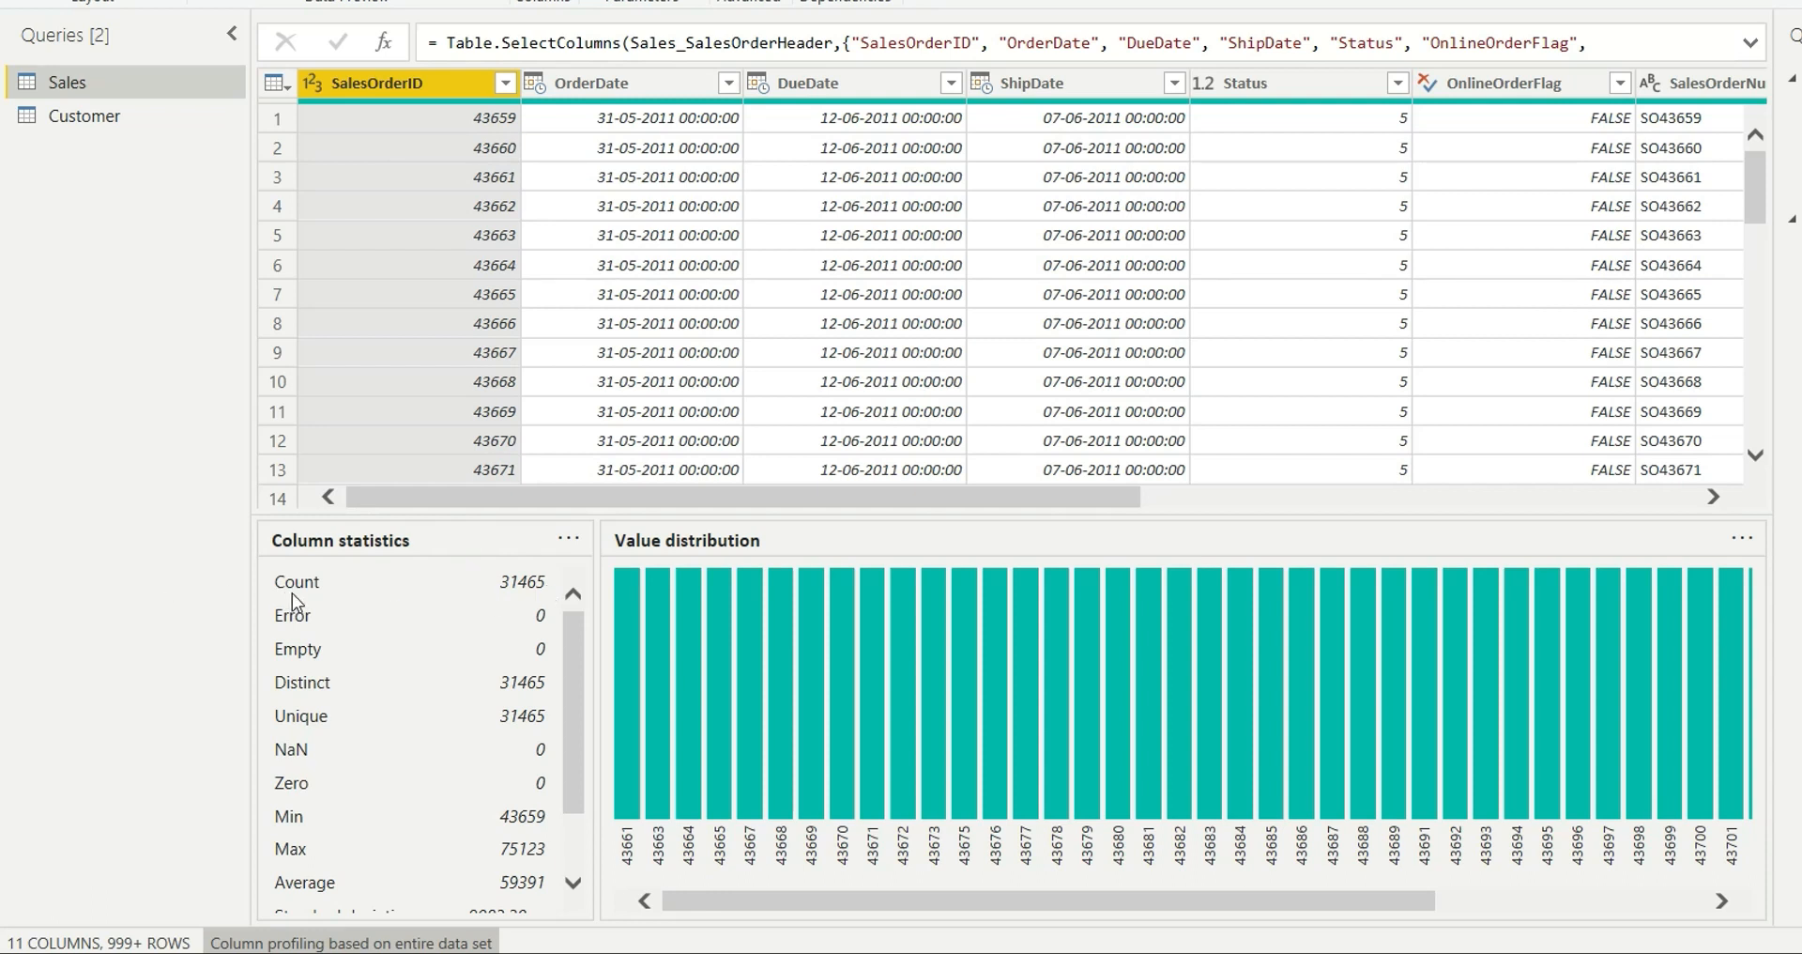
mouse_move(289, 631)
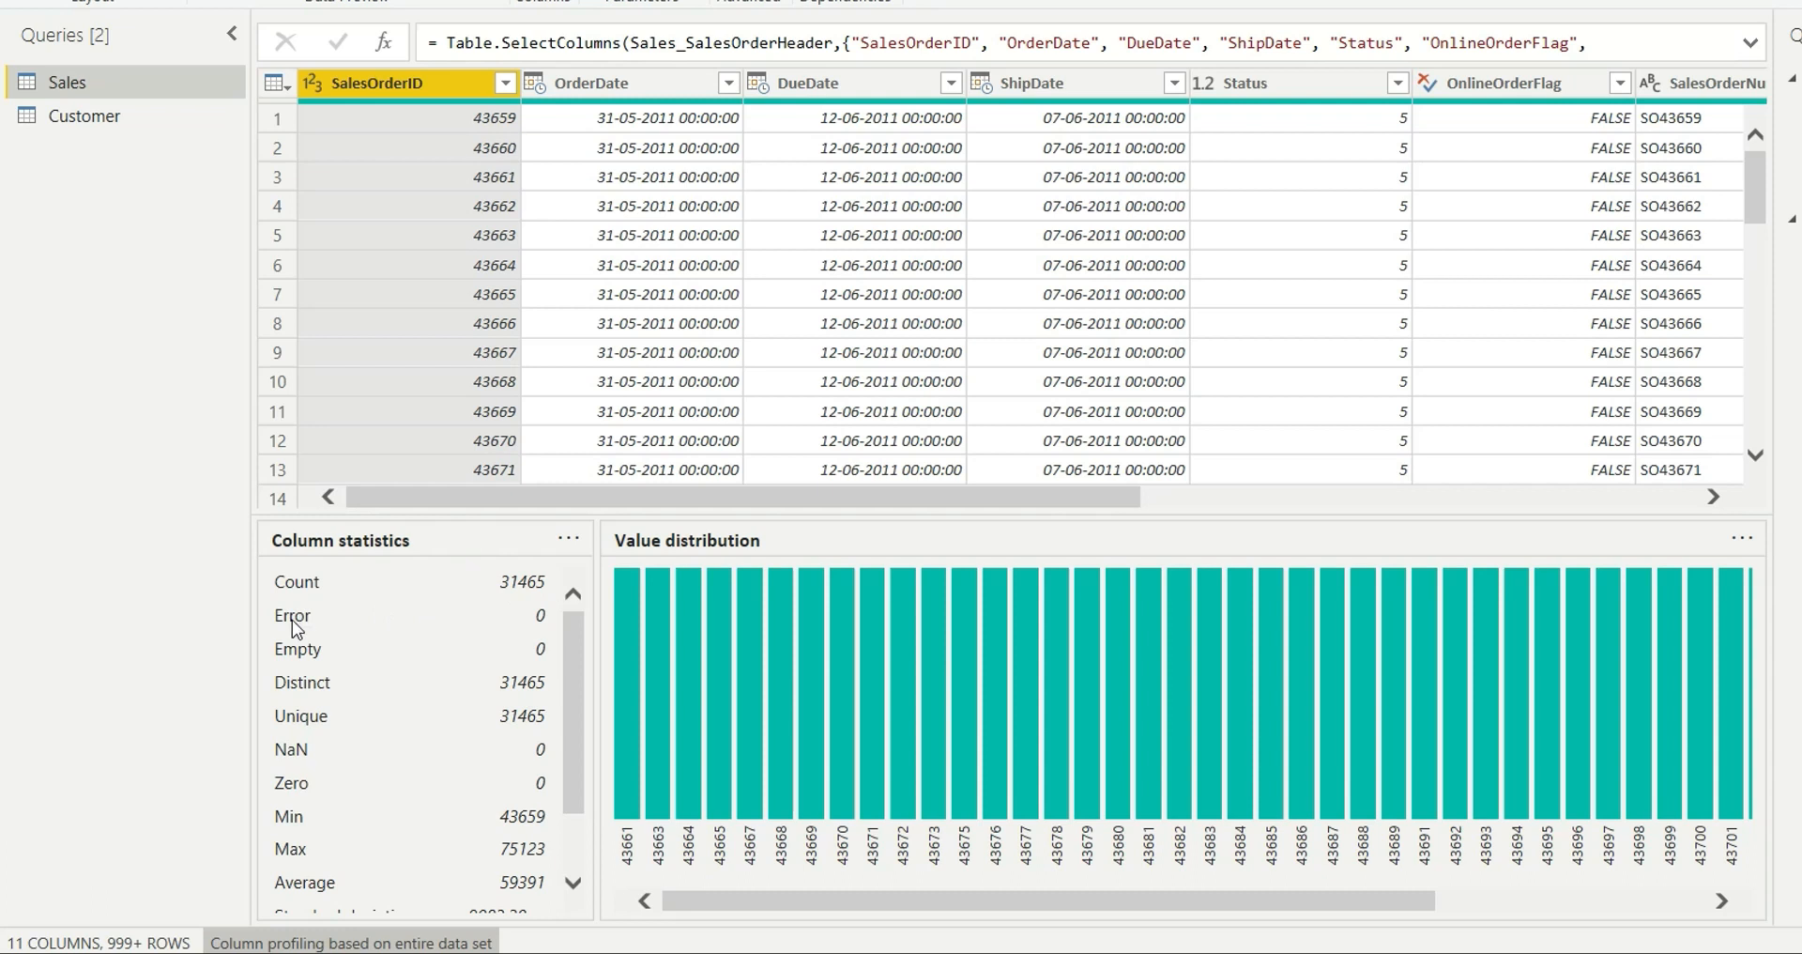
mouse_move(536, 651)
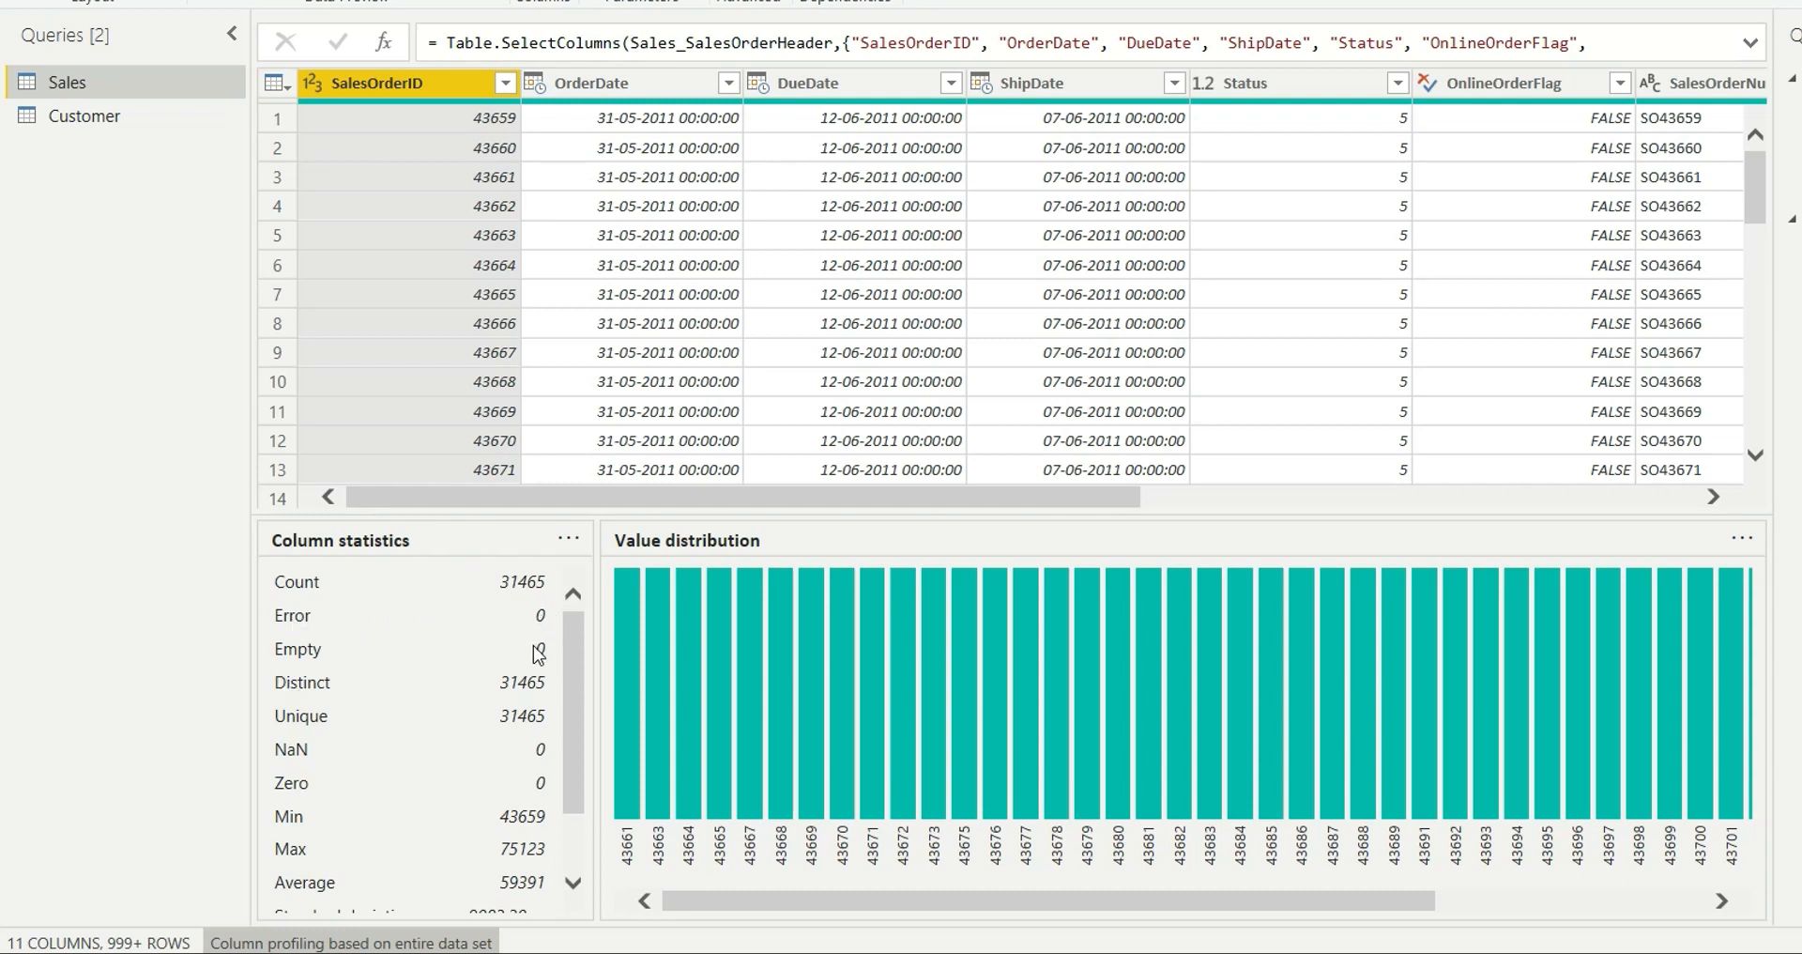
mouse_move(462, 607)
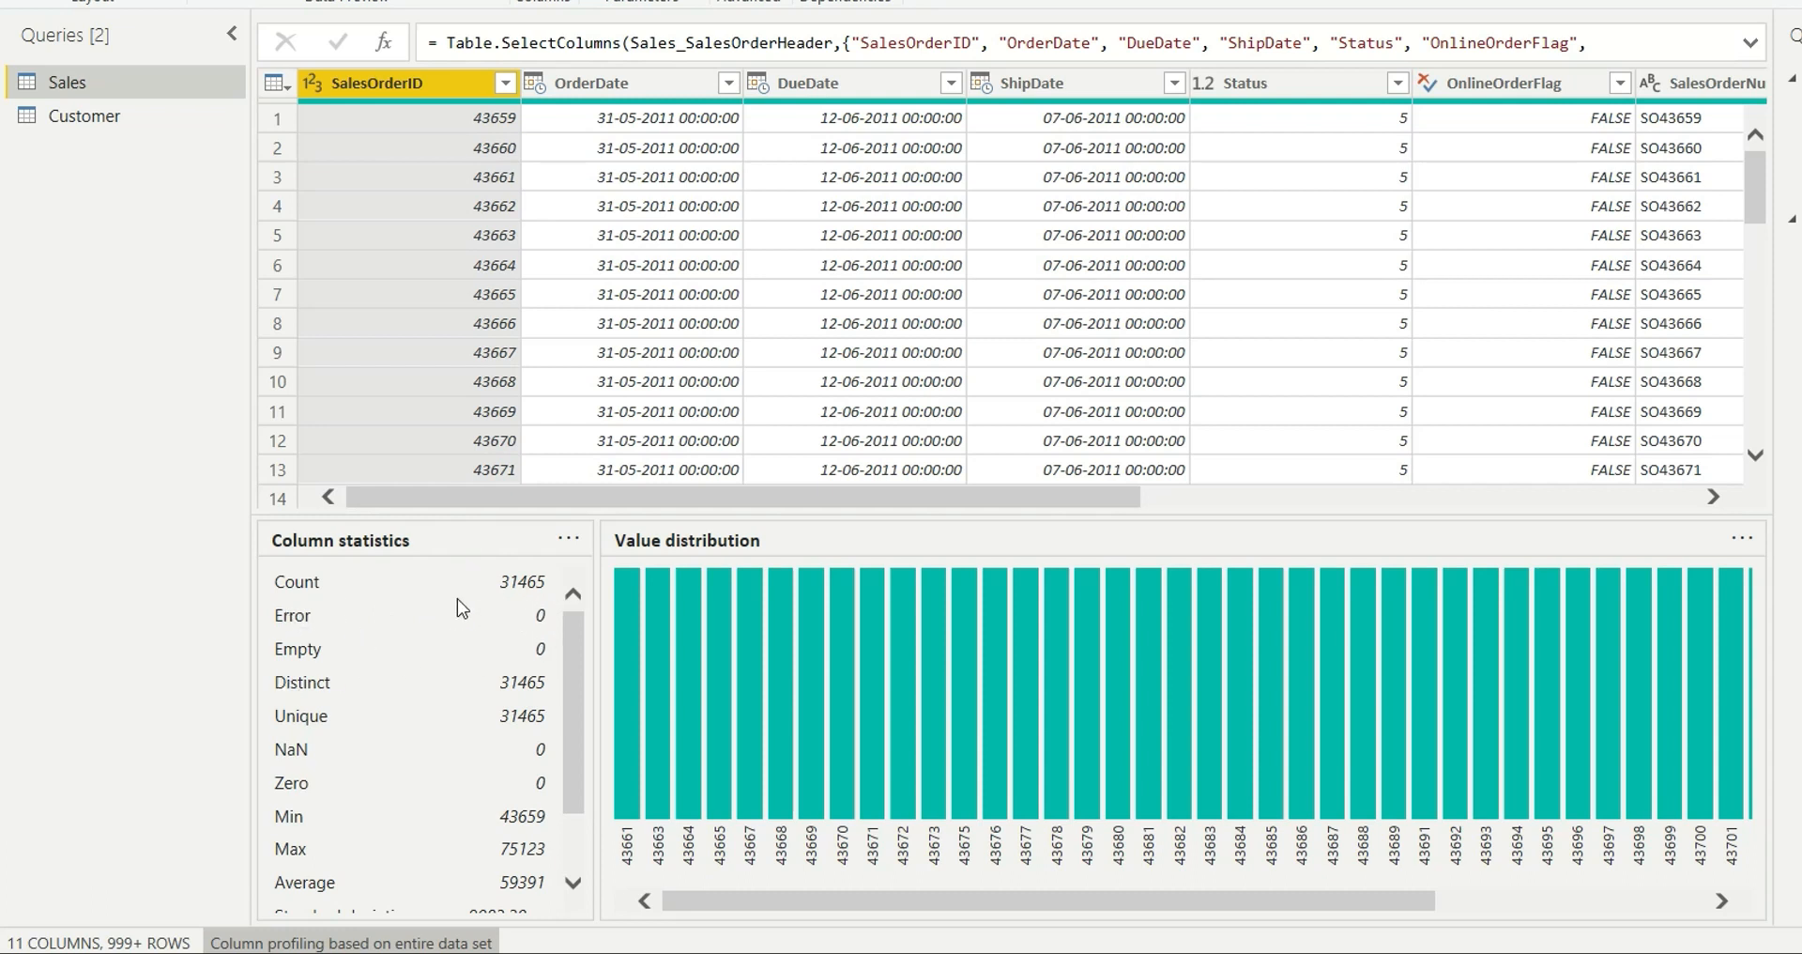
mouse_move(167, 555)
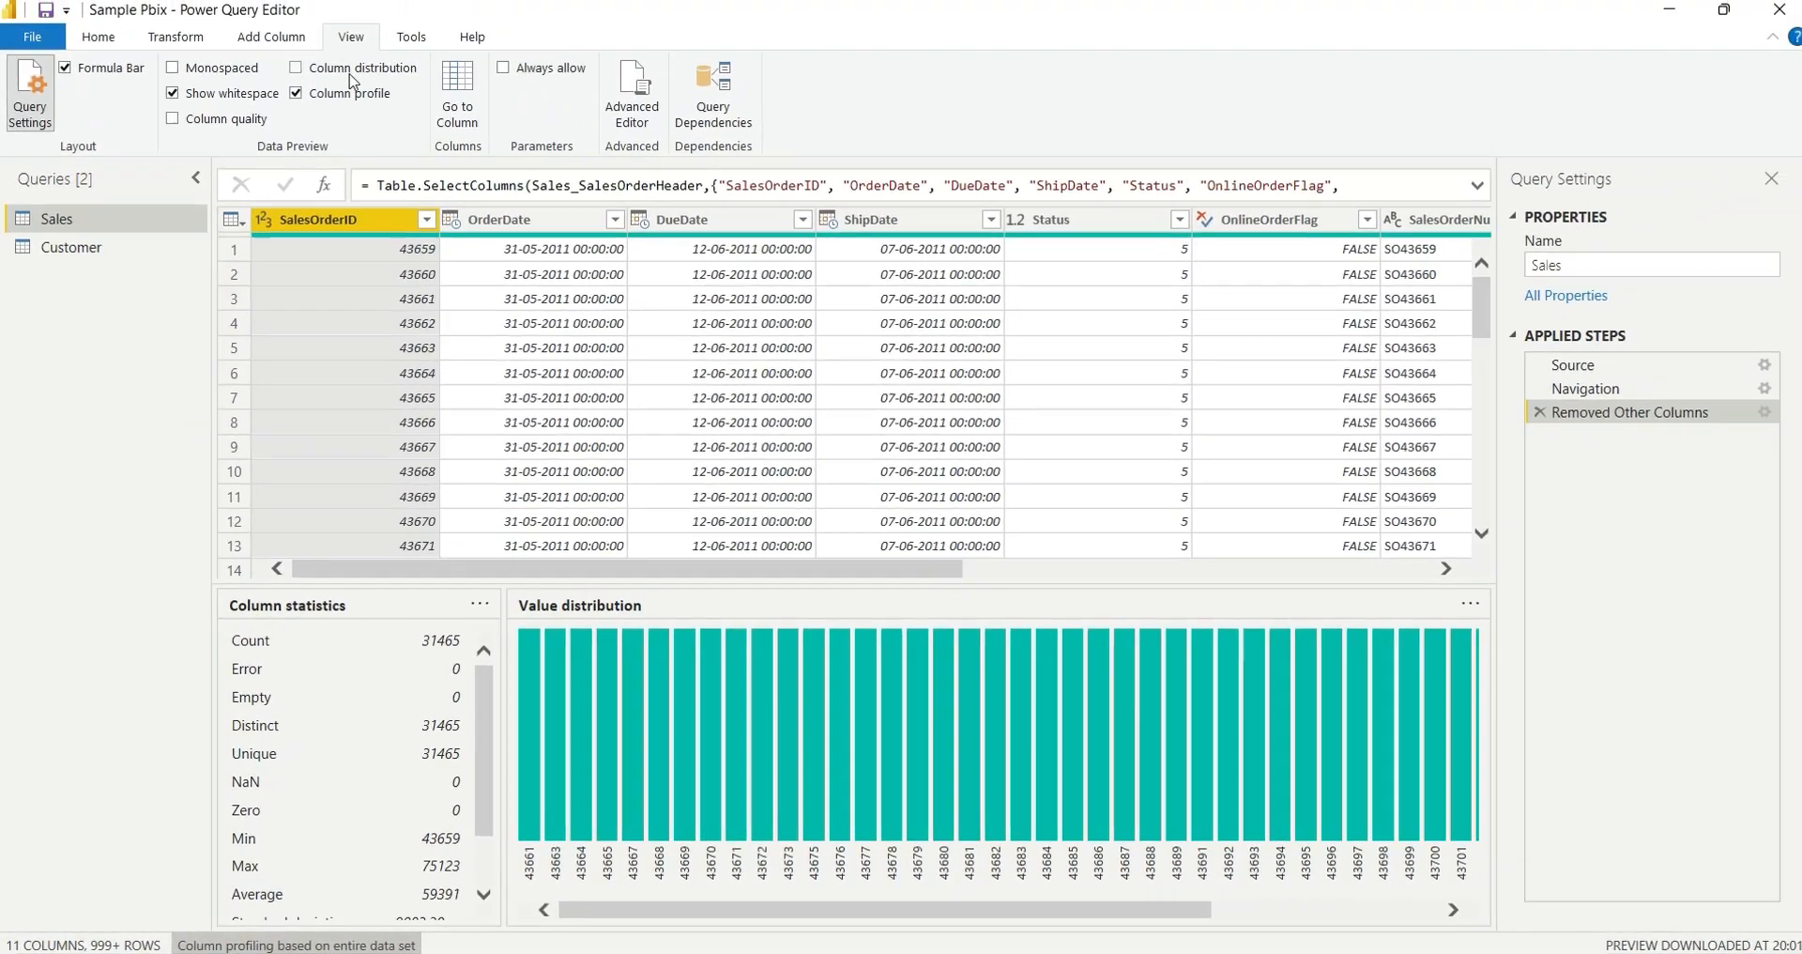
Count the Sales table's rows via Transform > Count Rows, giving 31465
click(300, 92)
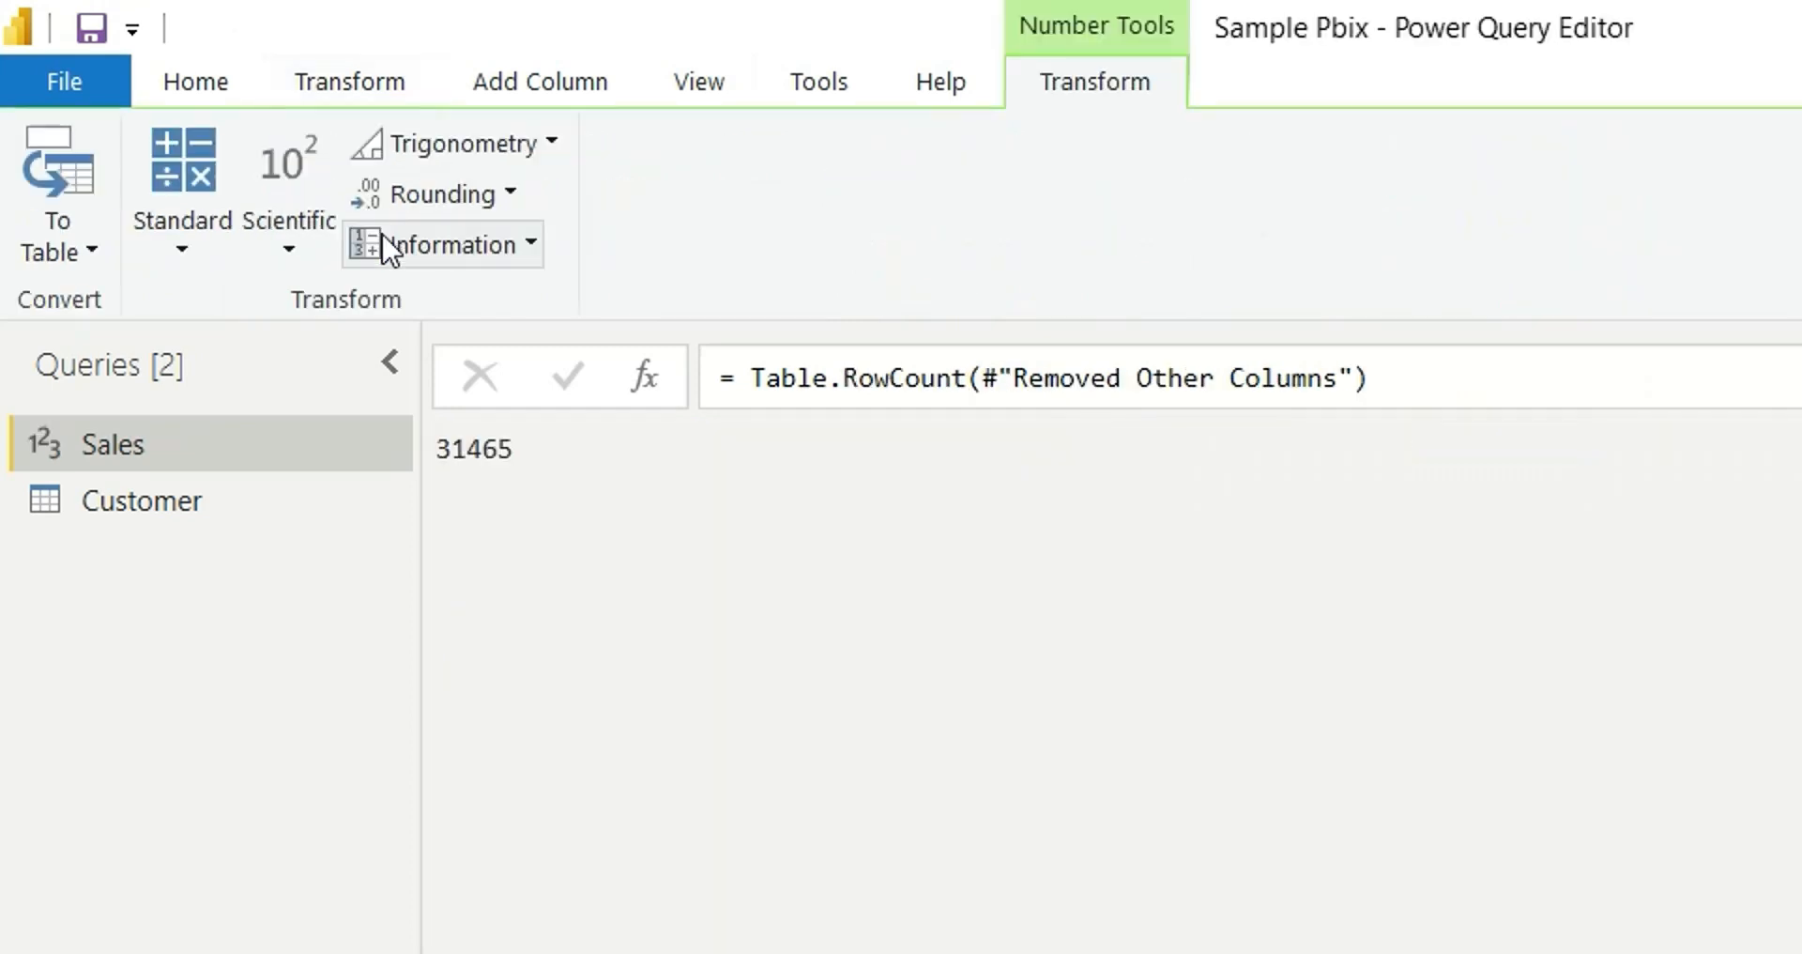
mouse_move(1123, 518)
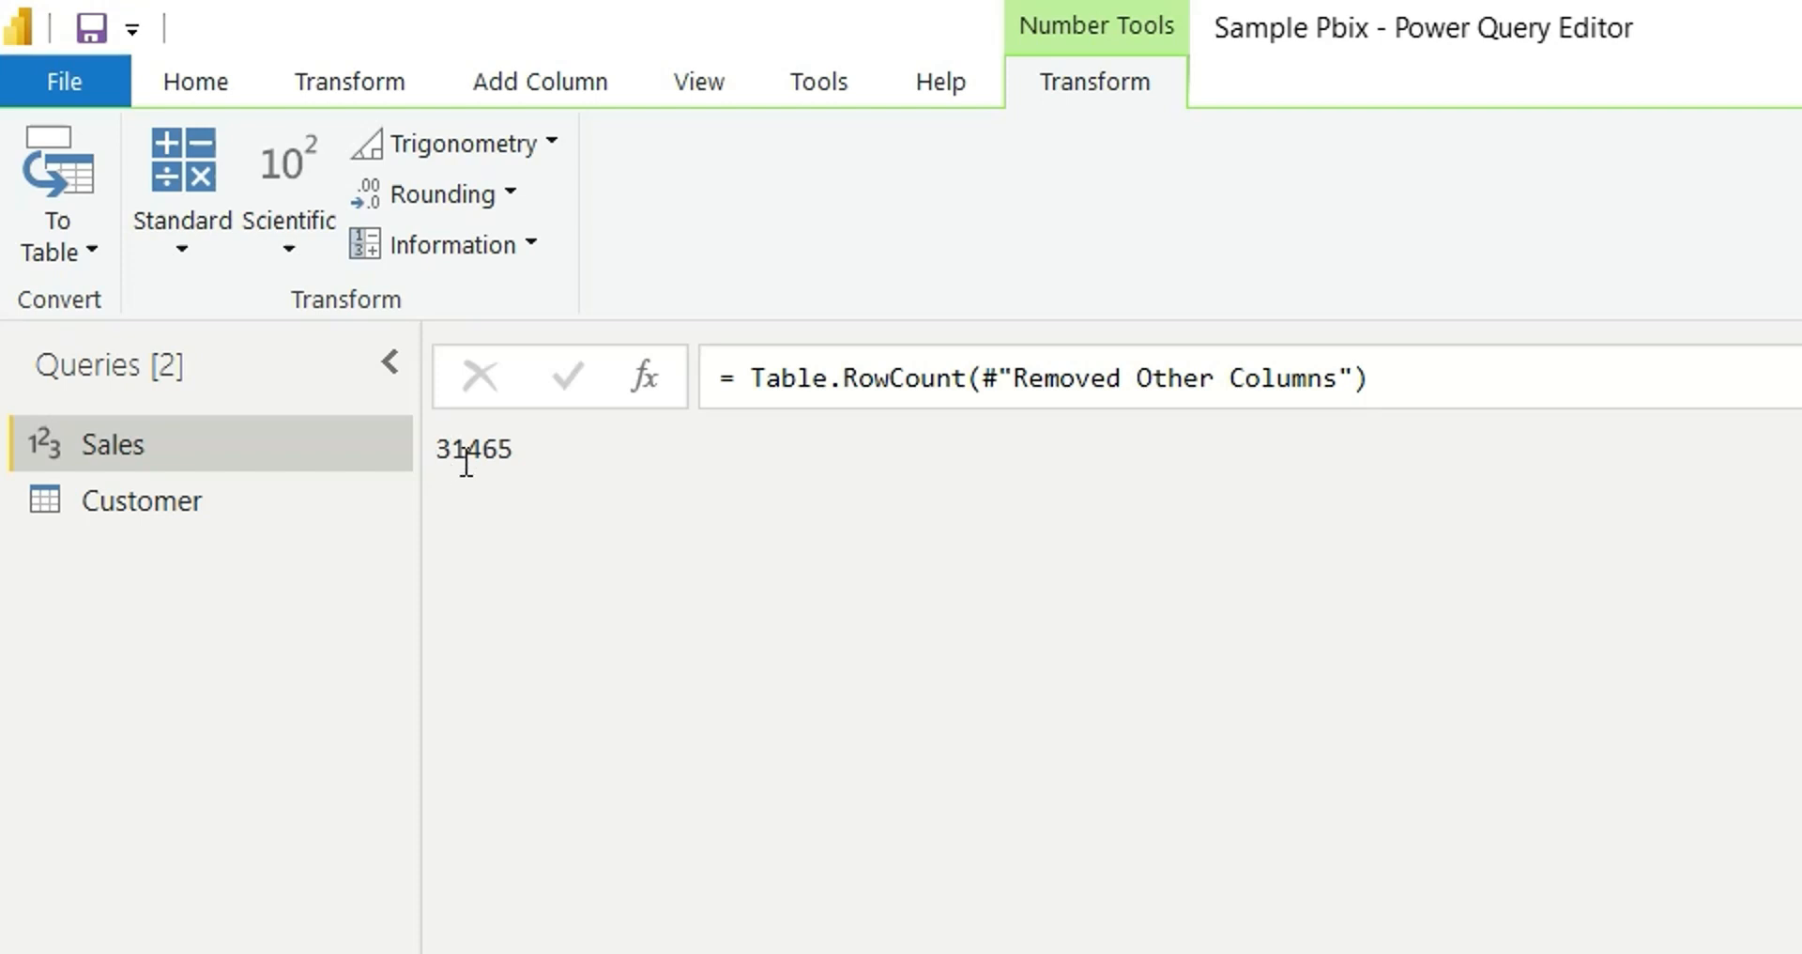
mouse_move(477, 466)
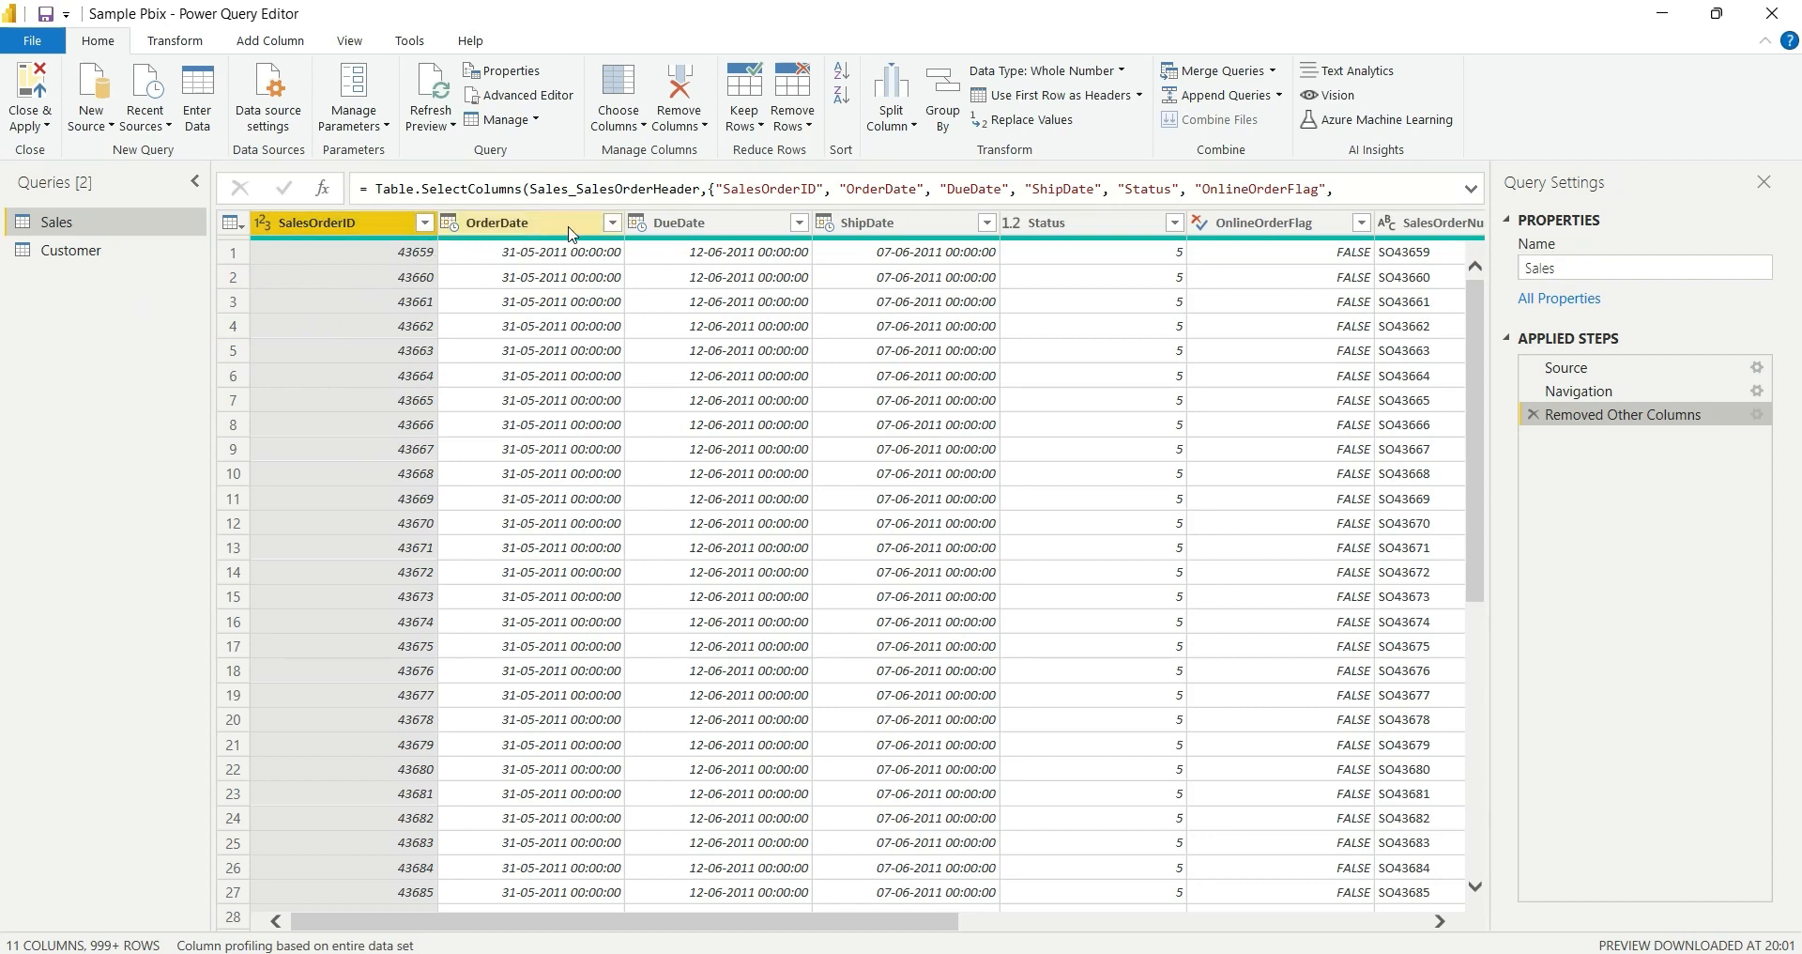
mouse_move(537, 229)
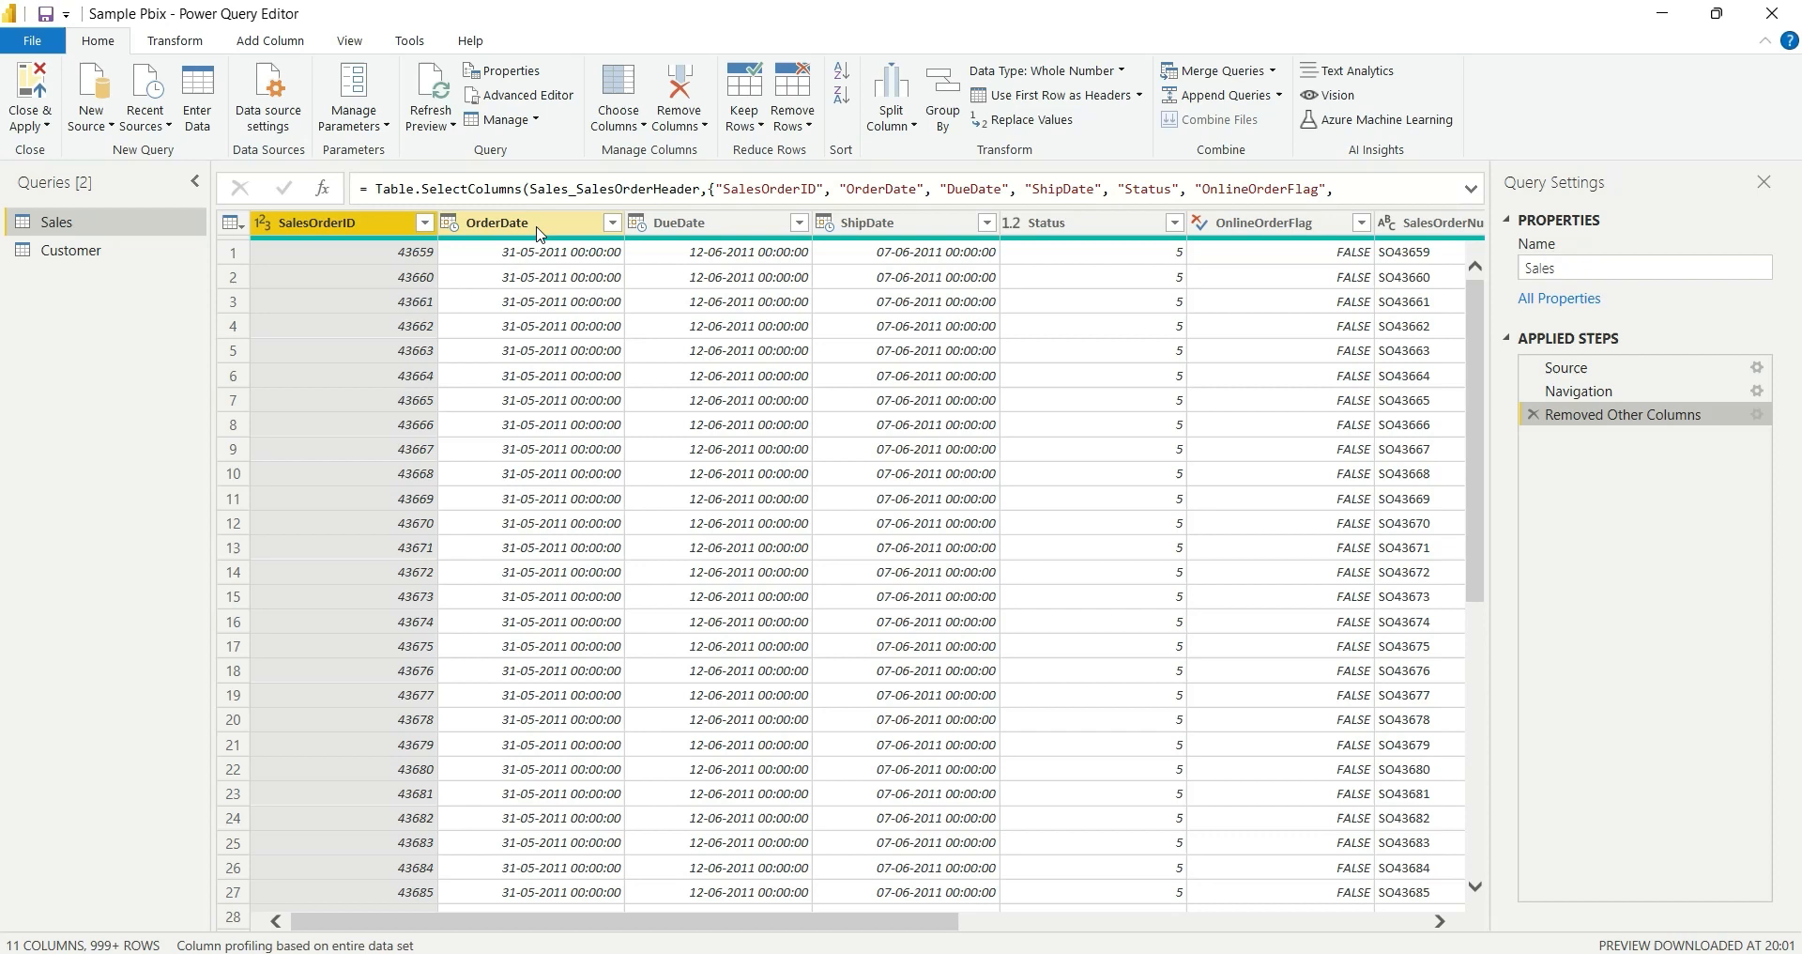
click(315, 223)
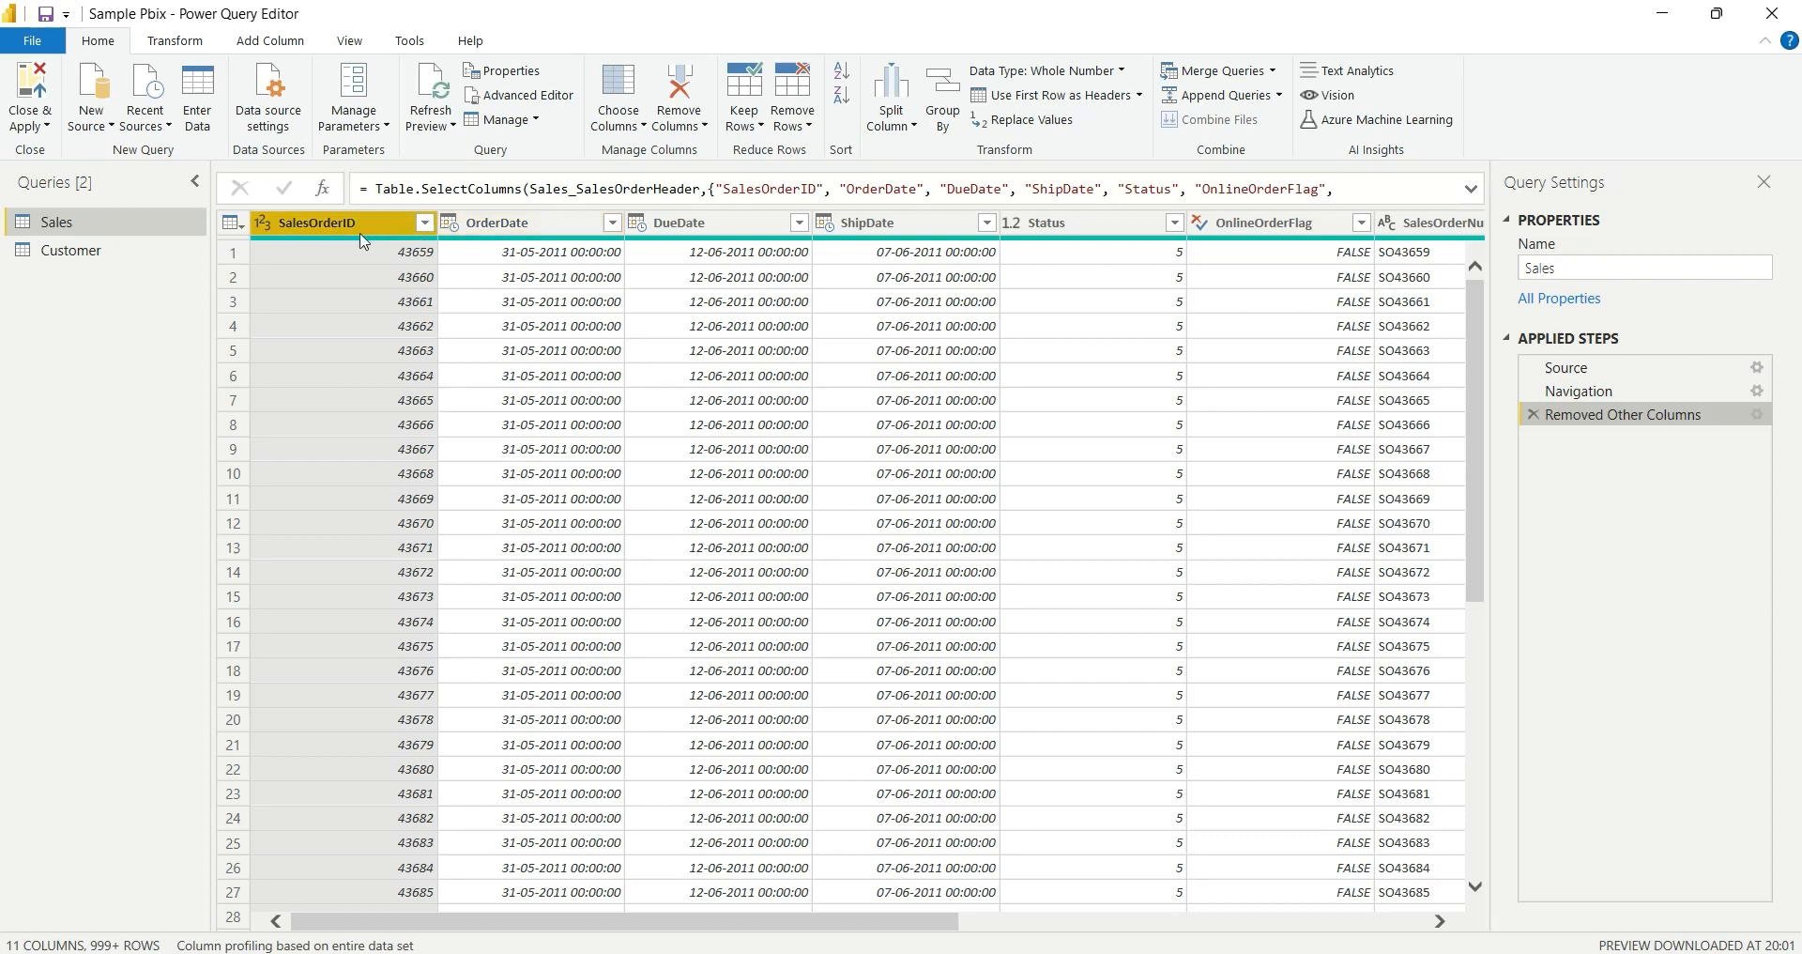